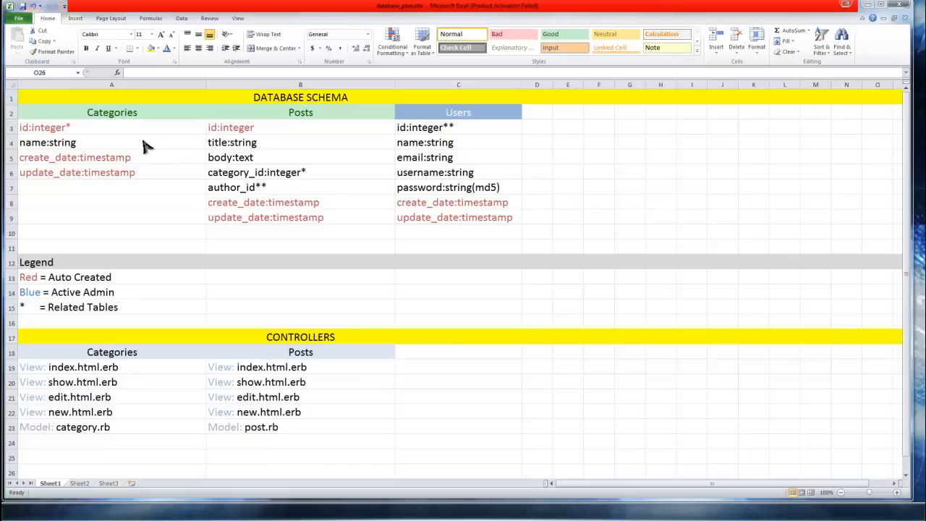
mouse_move(162, 182)
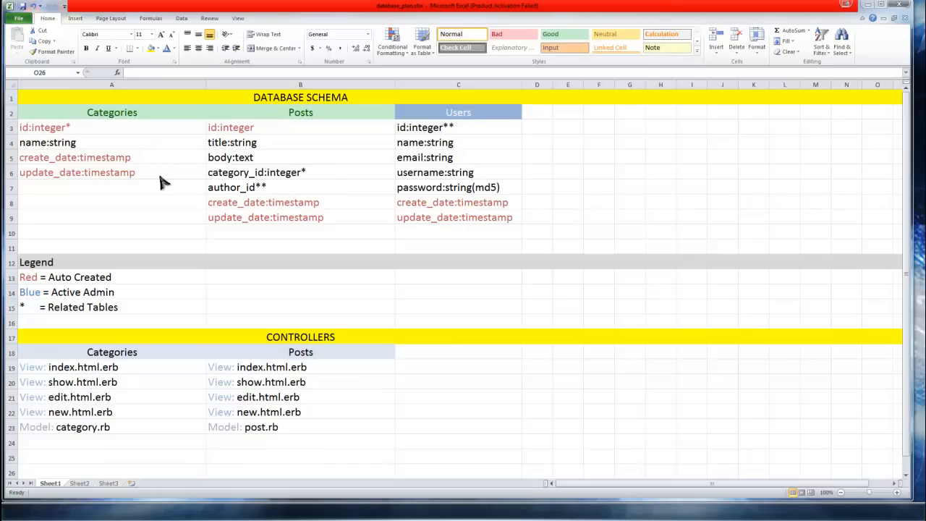
mouse_move(490, 113)
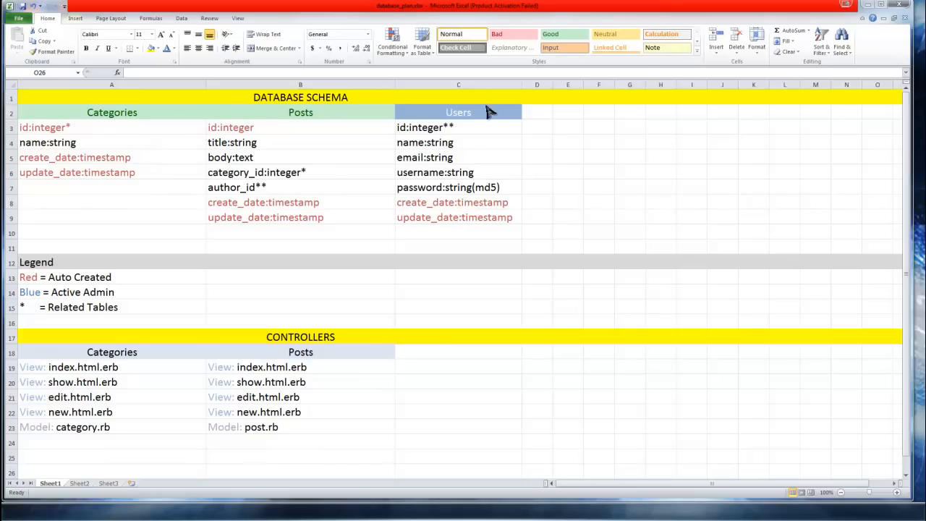
mouse_move(93, 123)
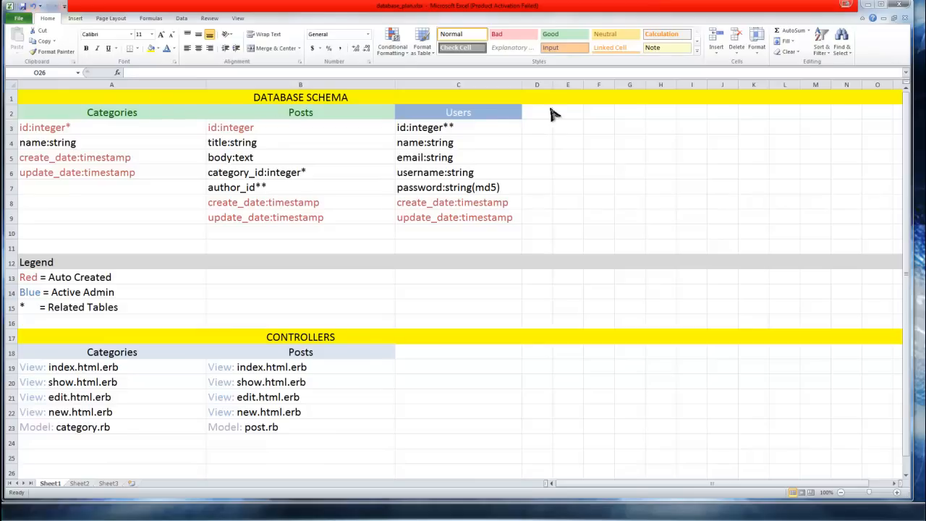
mouse_move(121, 127)
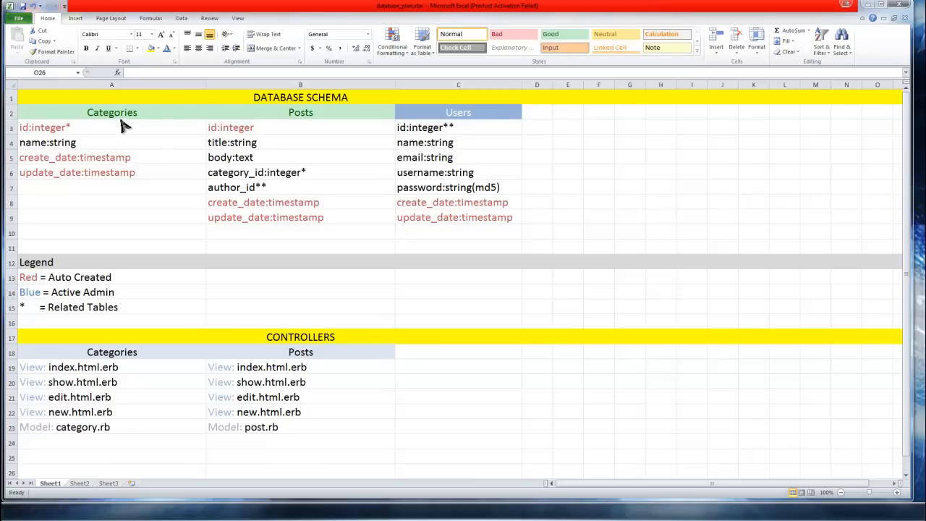
mouse_move(318, 123)
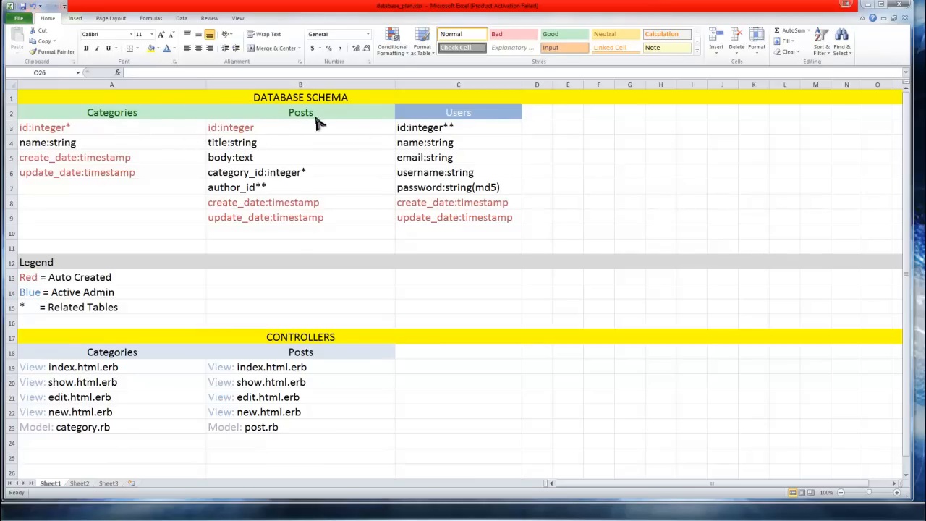
mouse_move(224, 310)
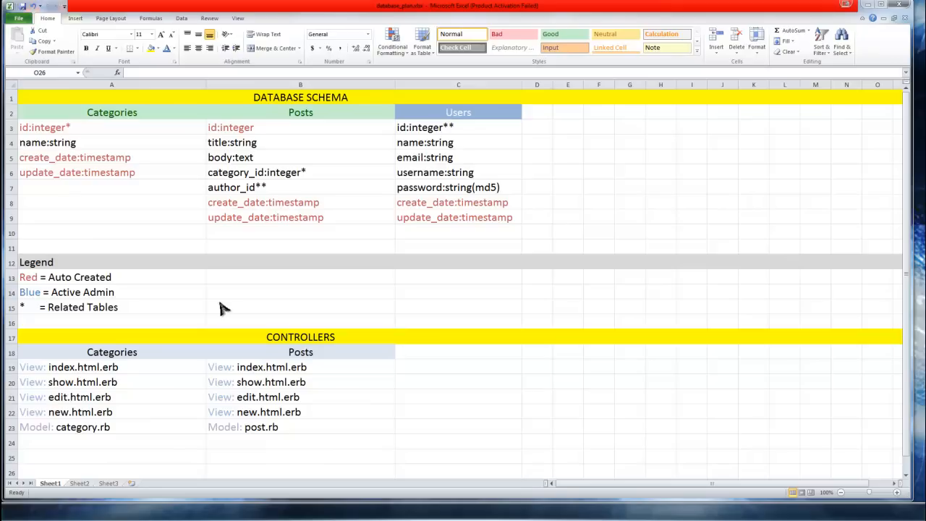
mouse_move(85, 326)
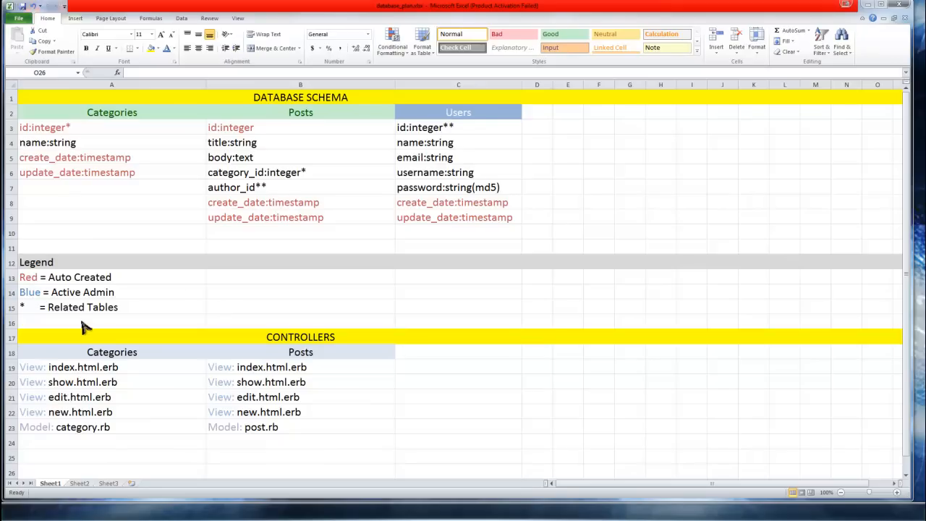
mouse_move(57, 122)
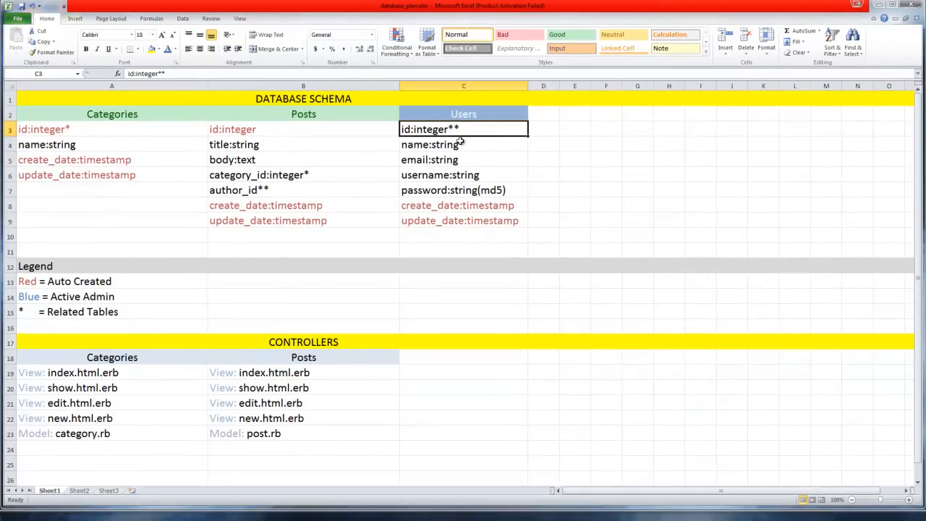
click(178, 49)
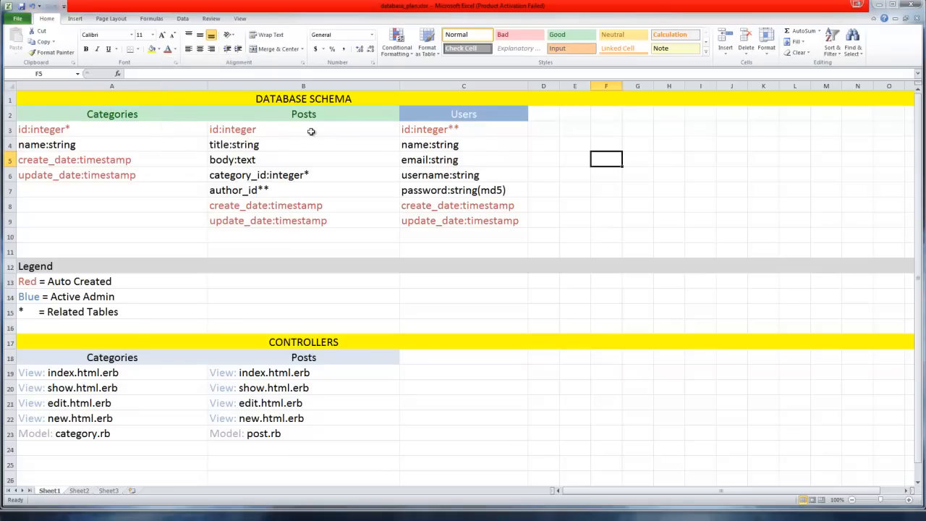
mouse_move(208, 128)
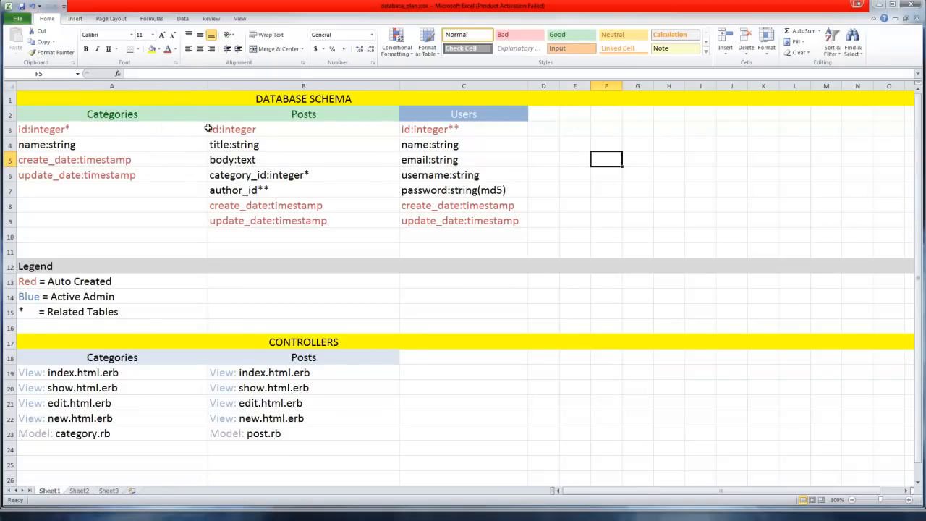
click(113, 129)
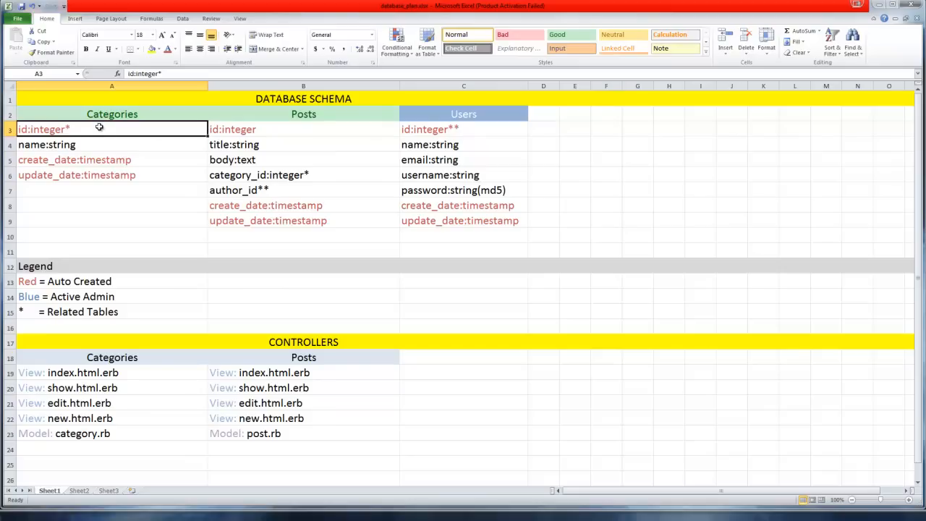
mouse_move(162, 123)
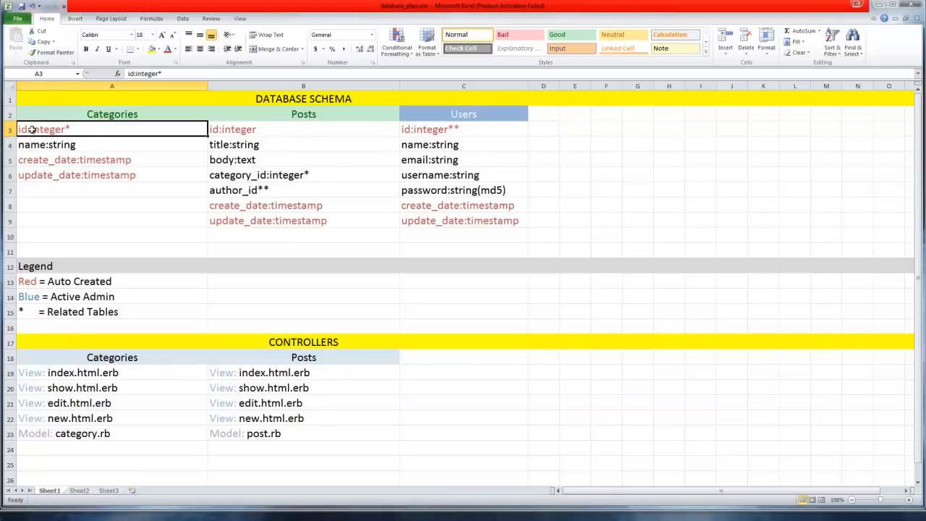
mouse_move(99, 123)
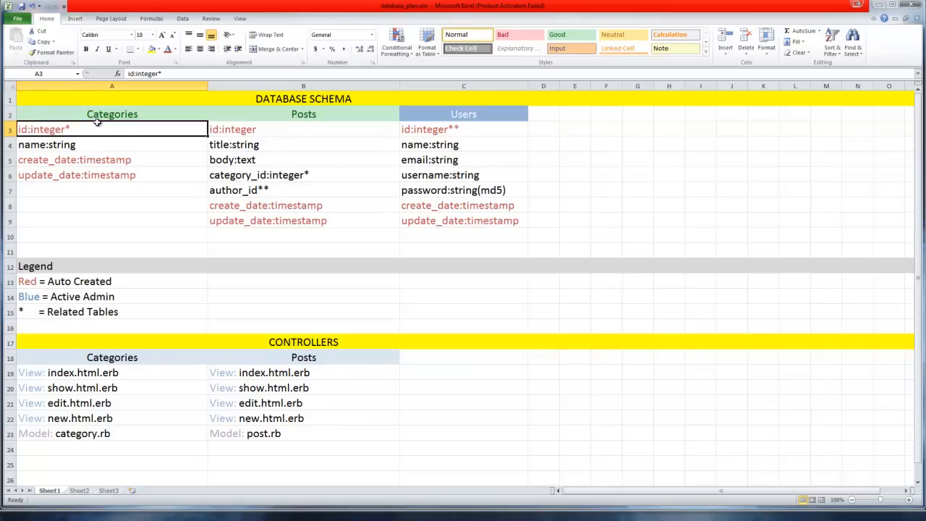
mouse_move(255, 129)
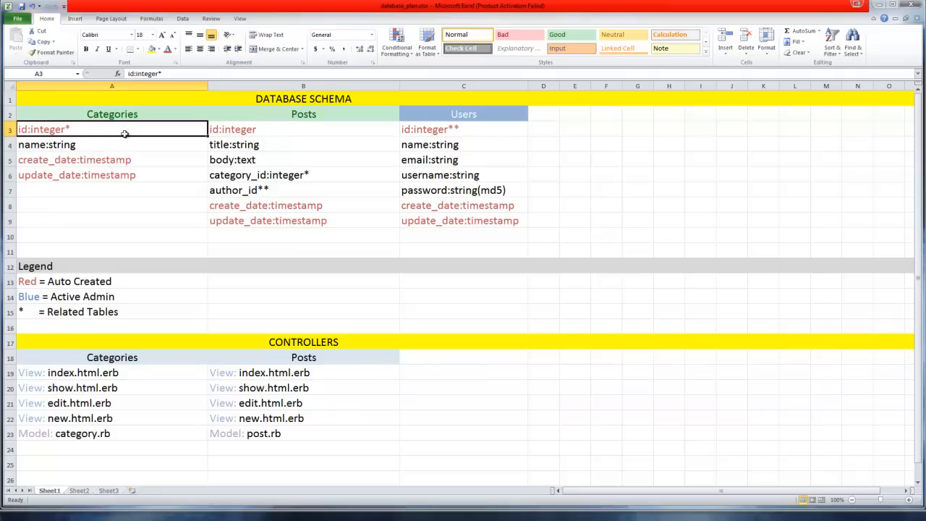
mouse_move(131, 159)
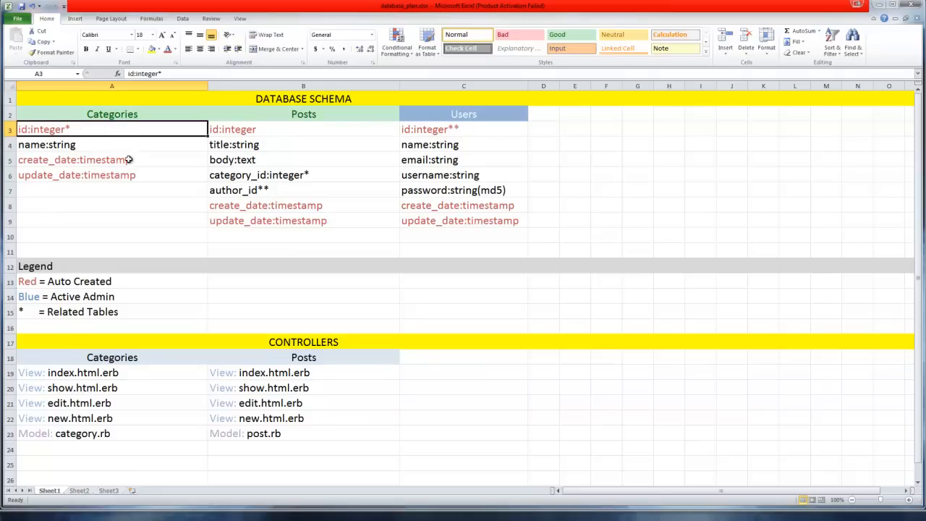
mouse_move(72, 179)
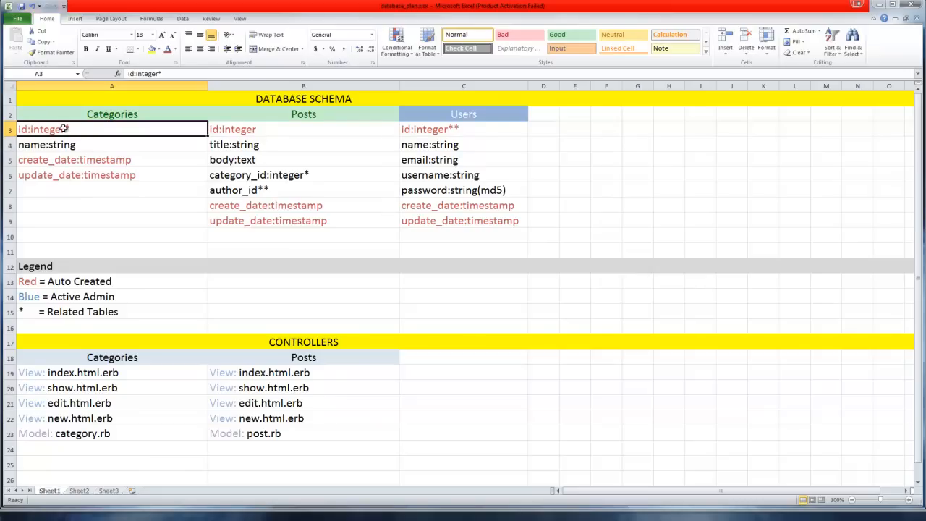
click(304, 129)
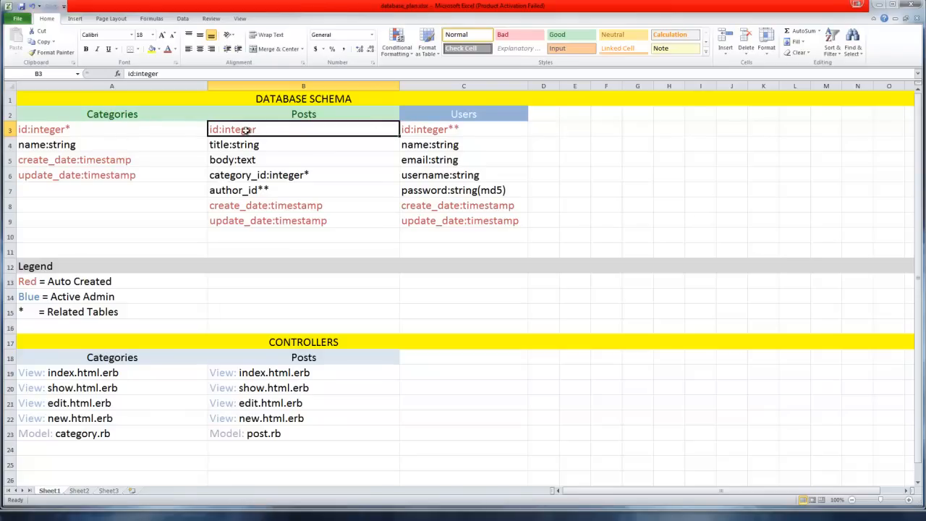
mouse_move(219, 122)
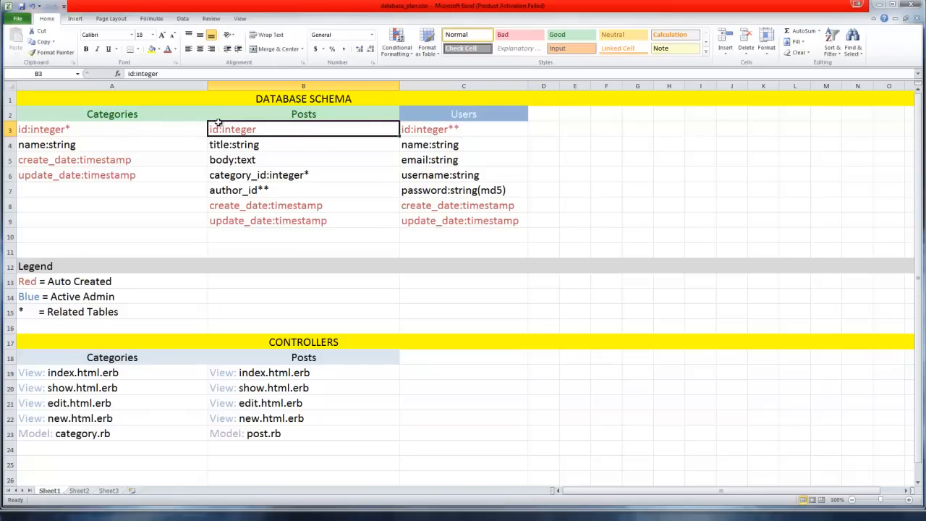
mouse_move(267, 124)
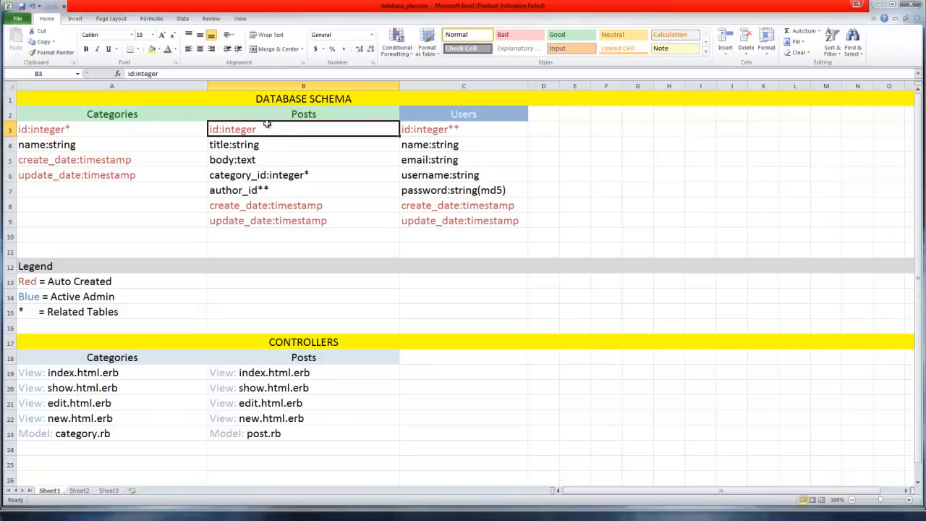
mouse_move(223, 134)
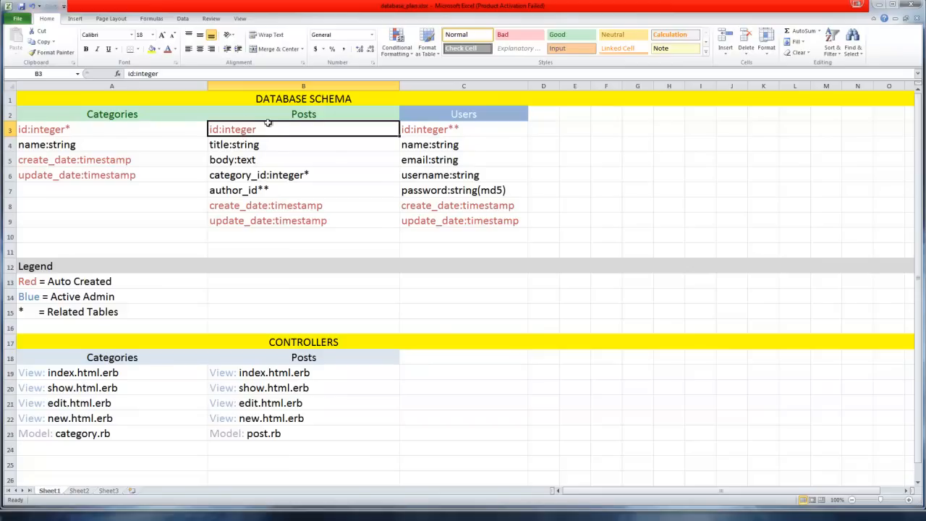
mouse_move(243, 139)
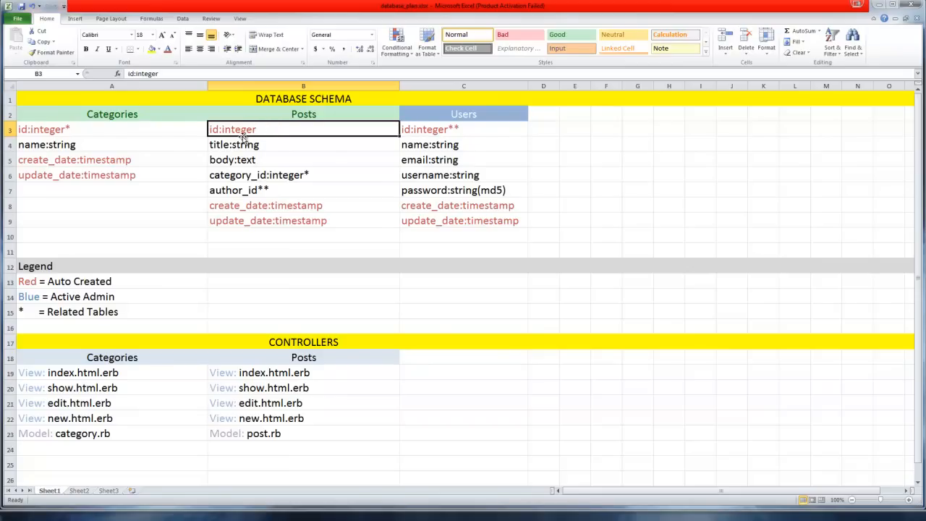
mouse_move(243, 136)
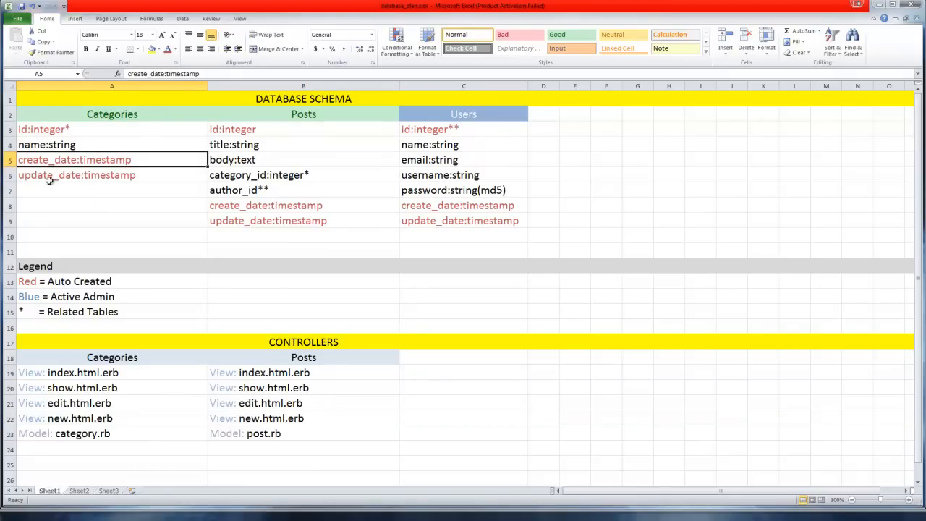
mouse_move(252, 133)
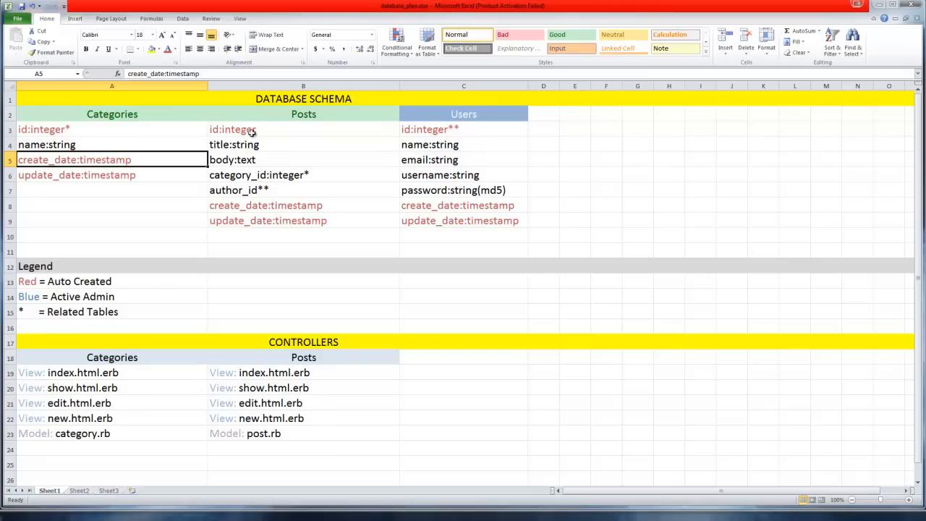
click(304, 206)
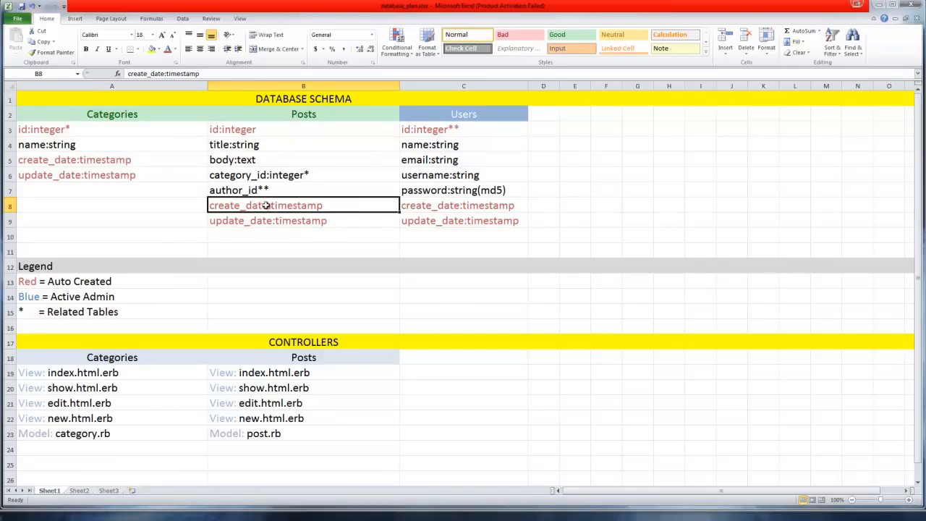
mouse_move(338, 162)
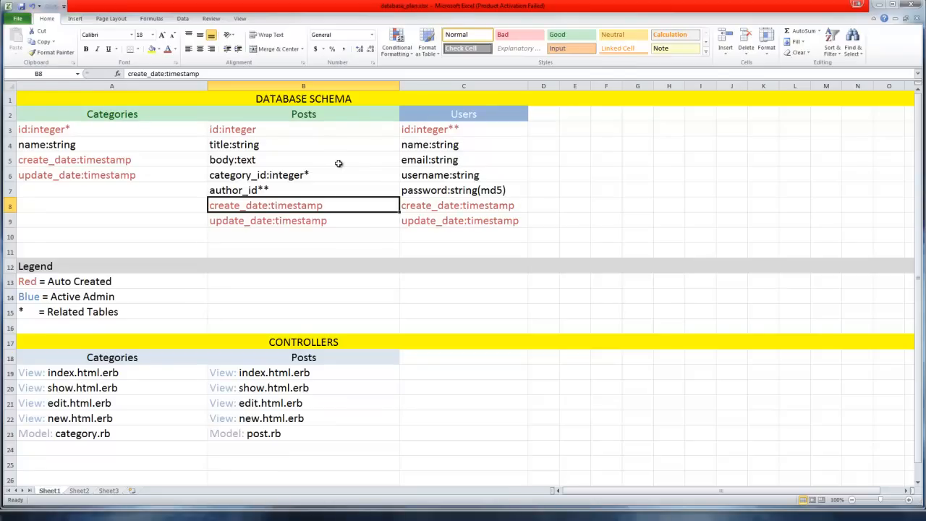
mouse_move(272, 187)
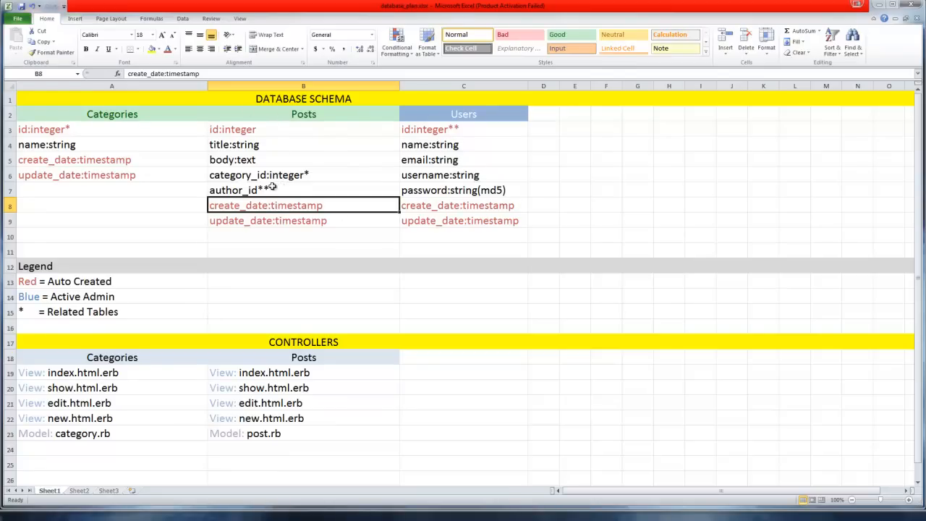
click(304, 220)
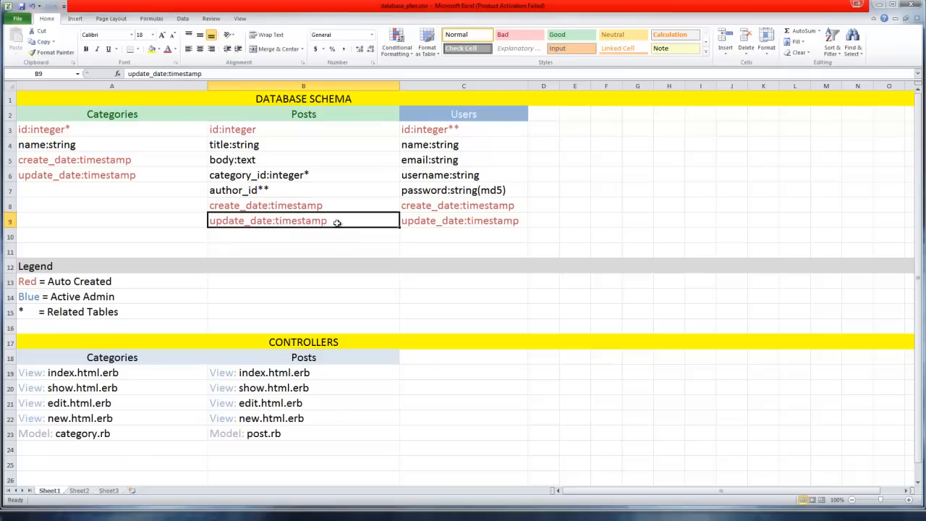
mouse_move(330, 220)
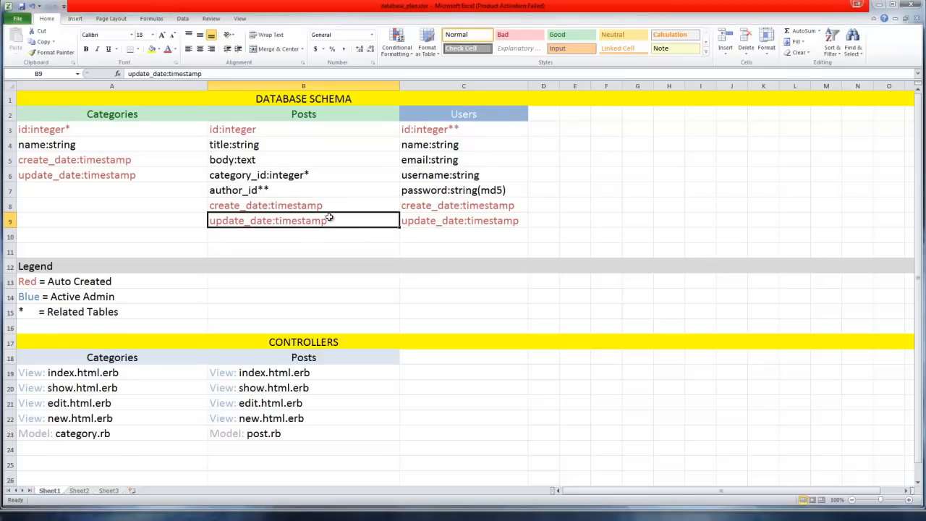
mouse_move(304, 218)
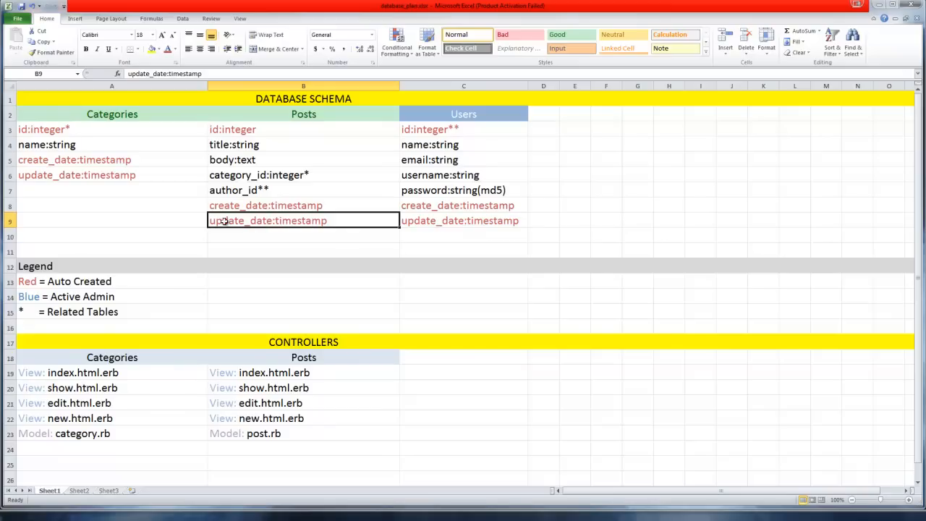
mouse_move(288, 223)
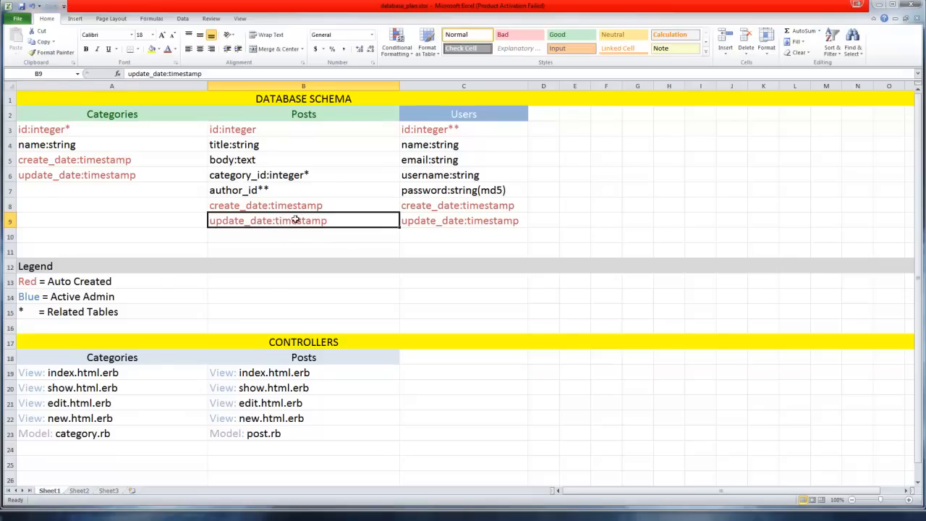
mouse_move(353, 207)
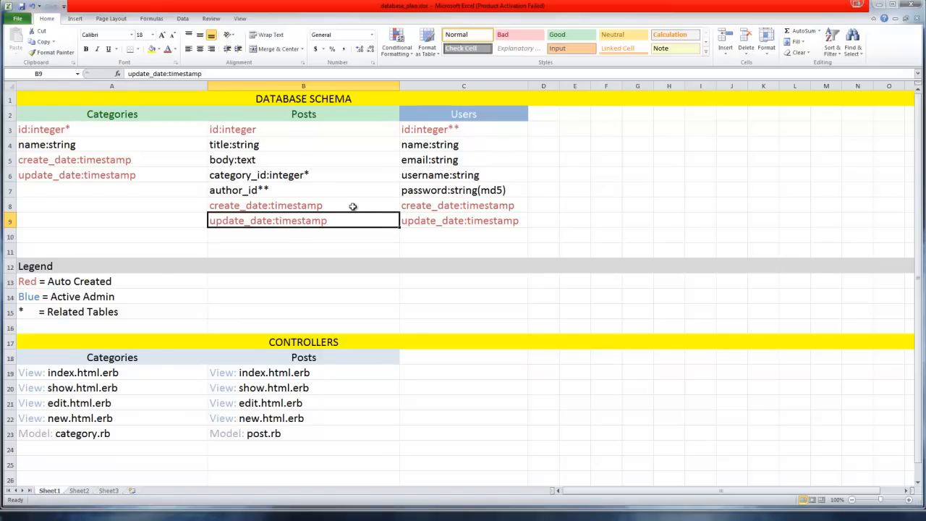
mouse_move(230, 206)
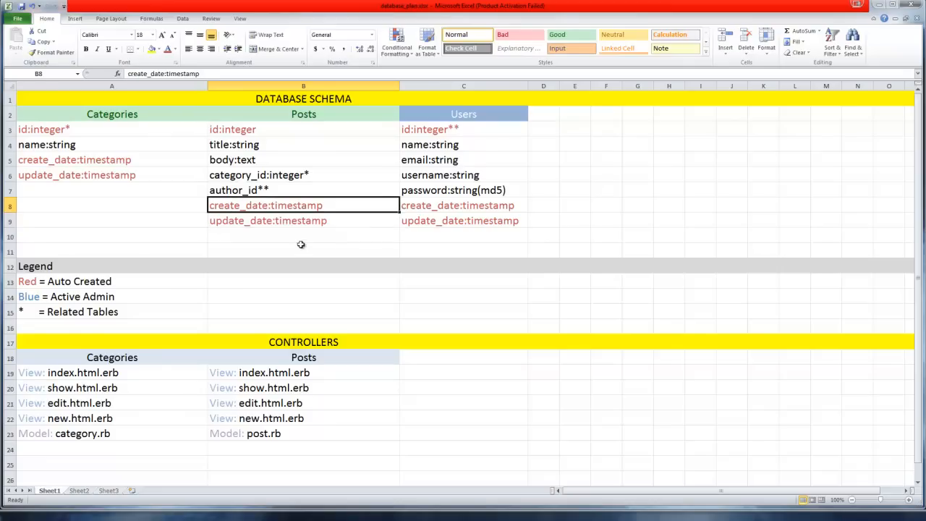
mouse_move(198, 216)
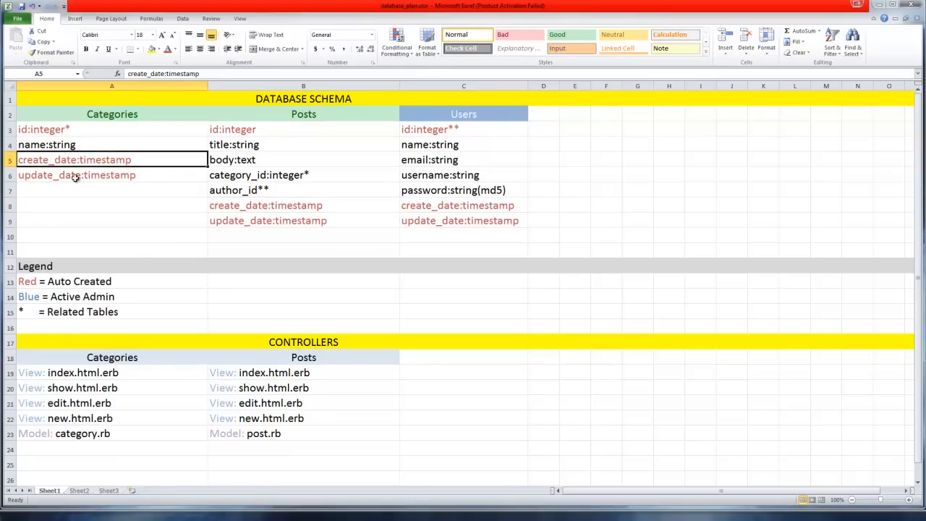
mouse_move(113, 118)
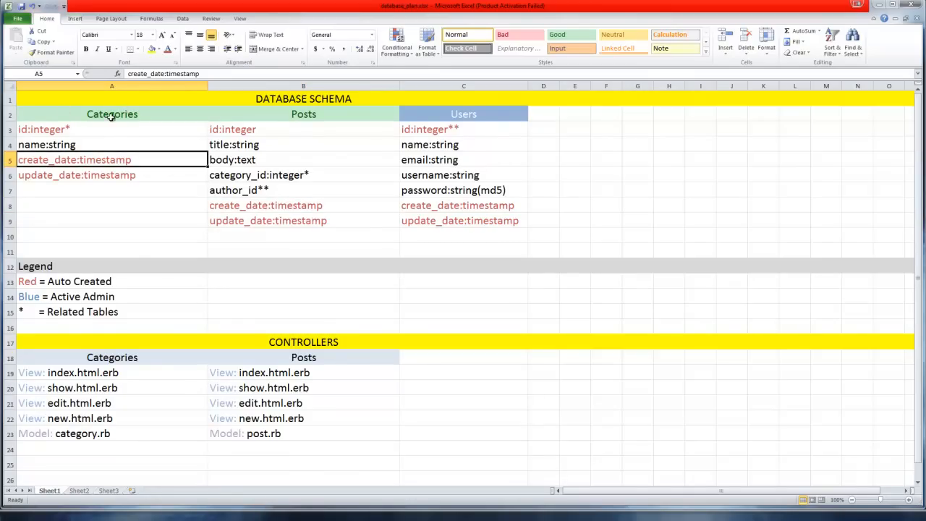
mouse_move(70, 156)
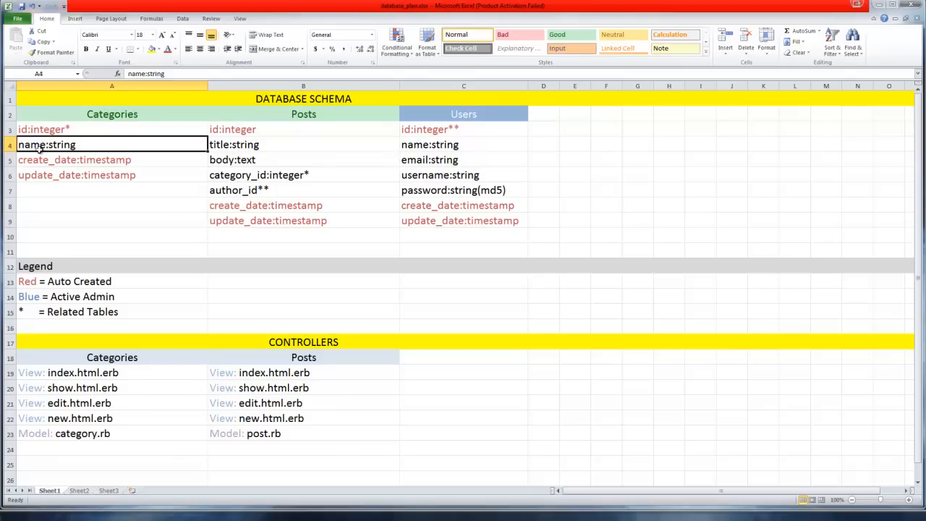
mouse_move(116, 156)
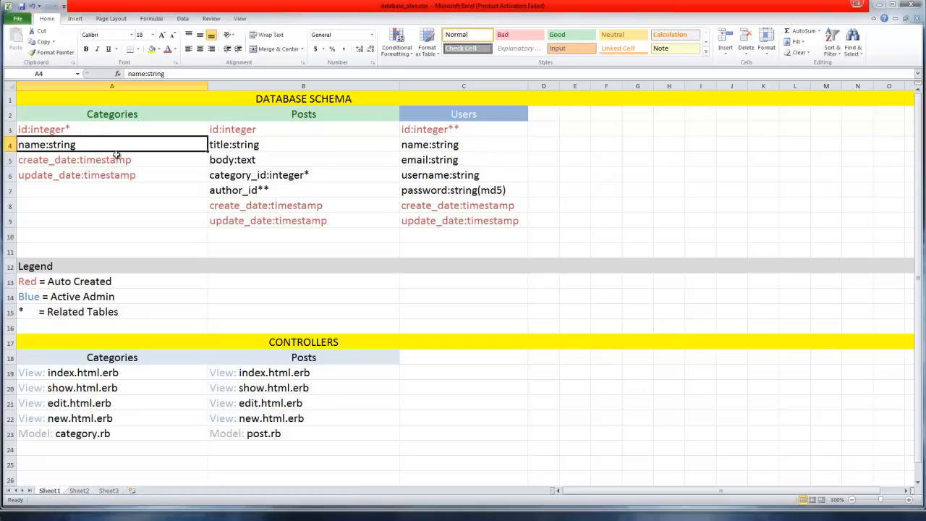
mouse_move(245, 172)
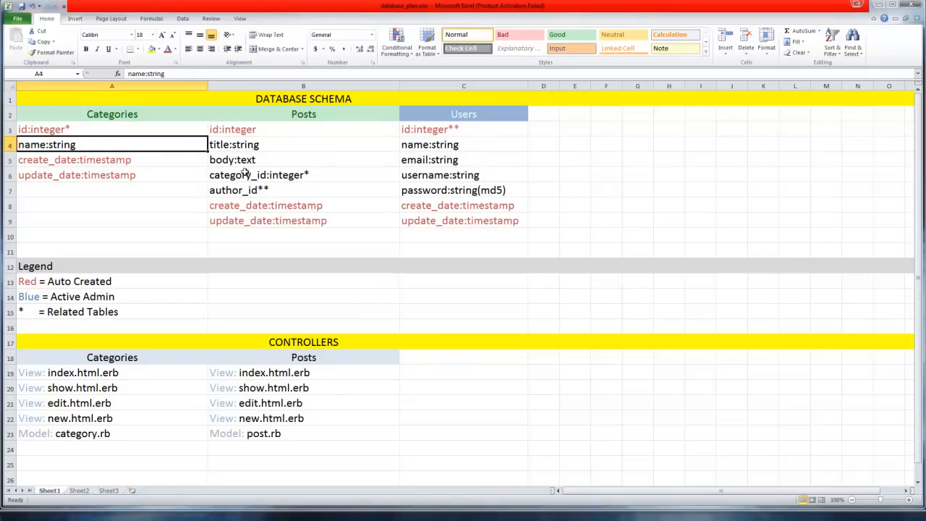
click(304, 145)
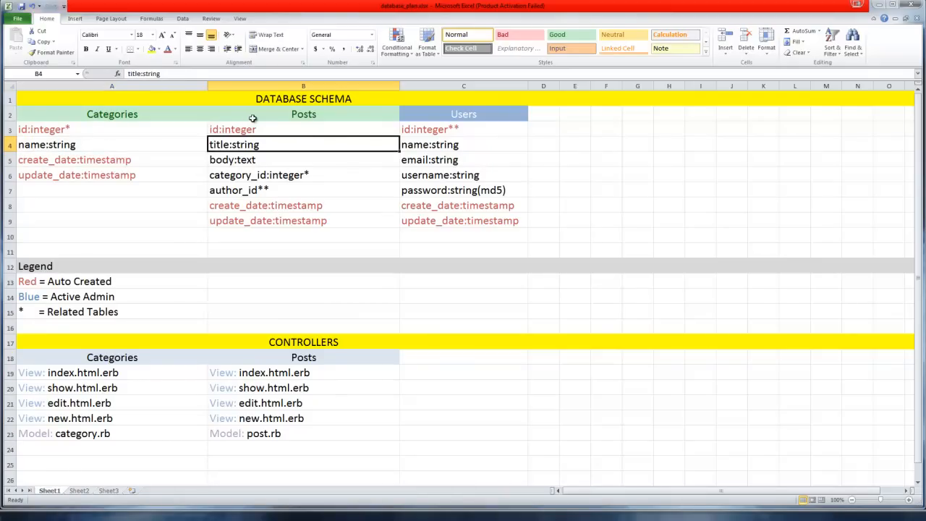
mouse_move(278, 125)
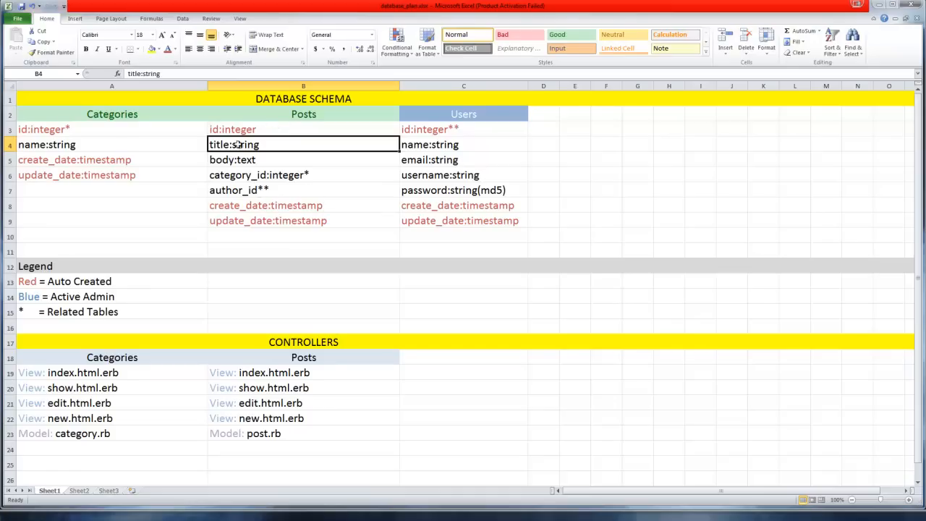
click(304, 129)
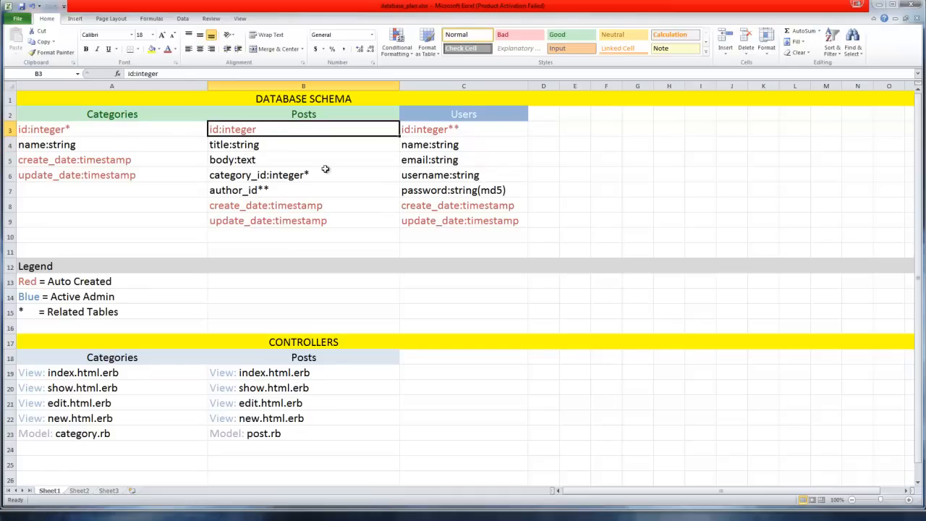
mouse_move(223, 146)
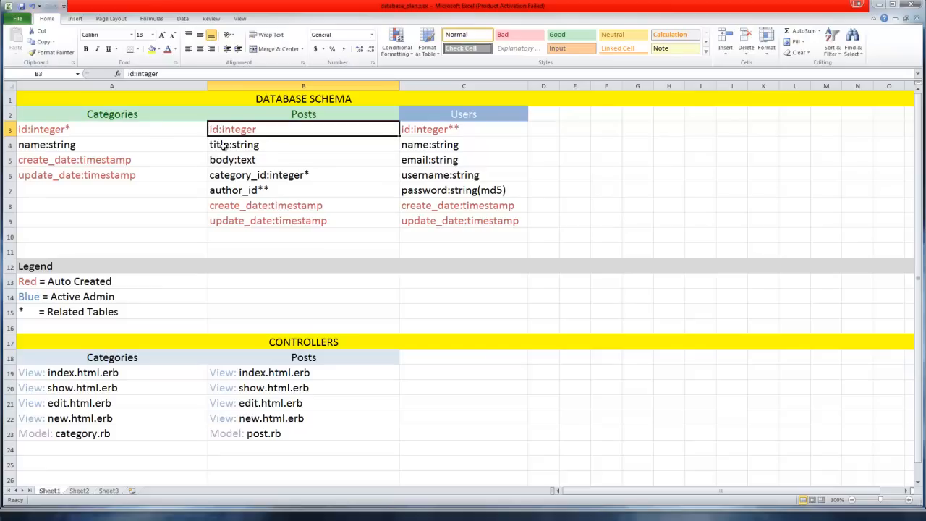
click(304, 144)
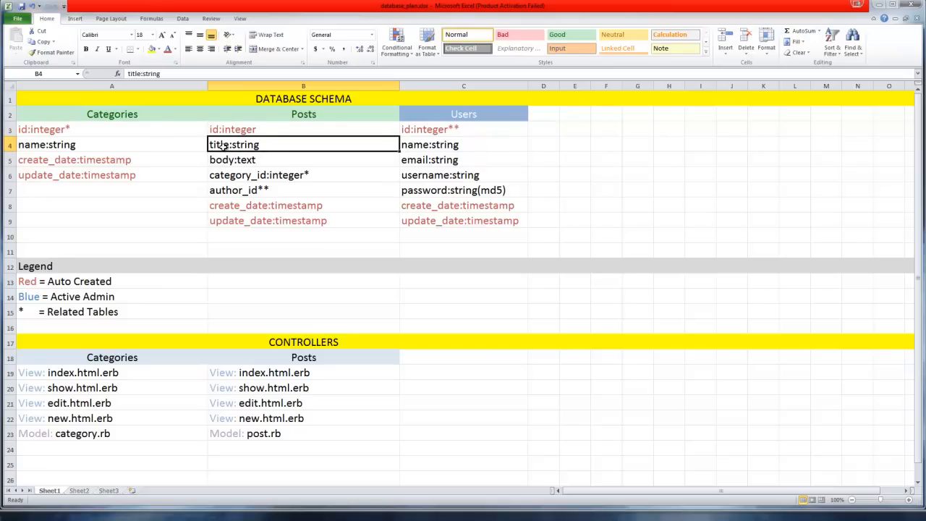
click(303, 159)
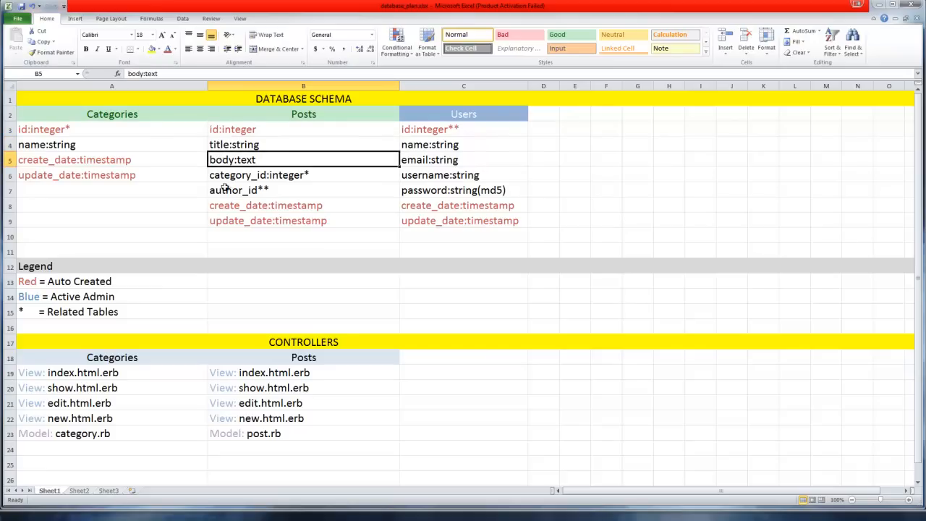
mouse_move(232, 140)
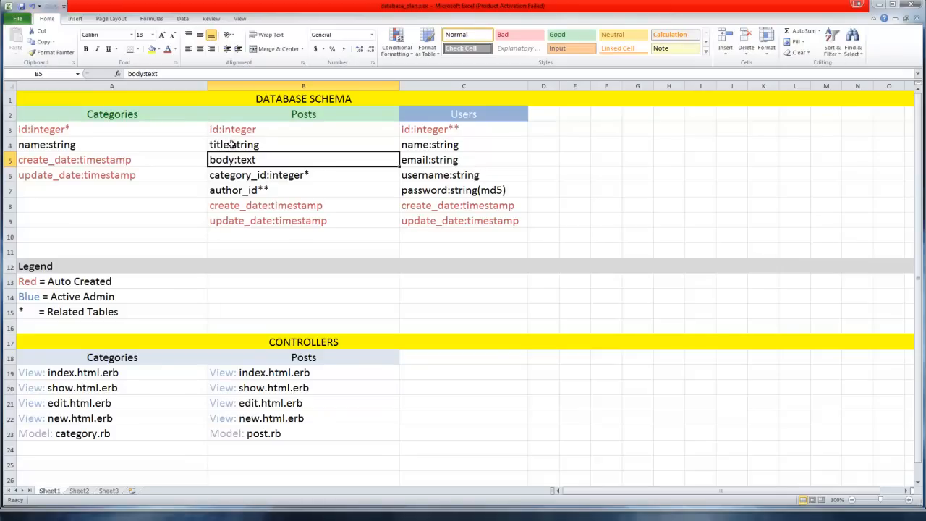
click(304, 144)
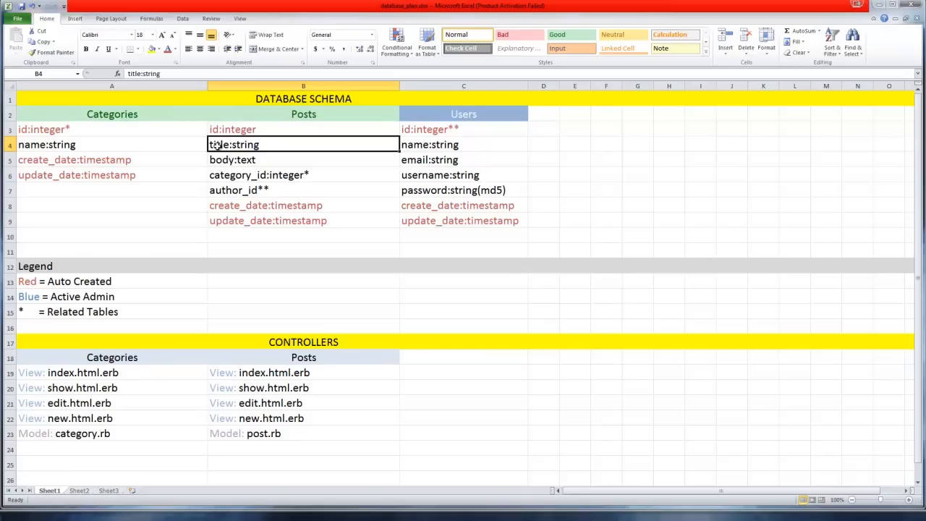
mouse_move(234, 145)
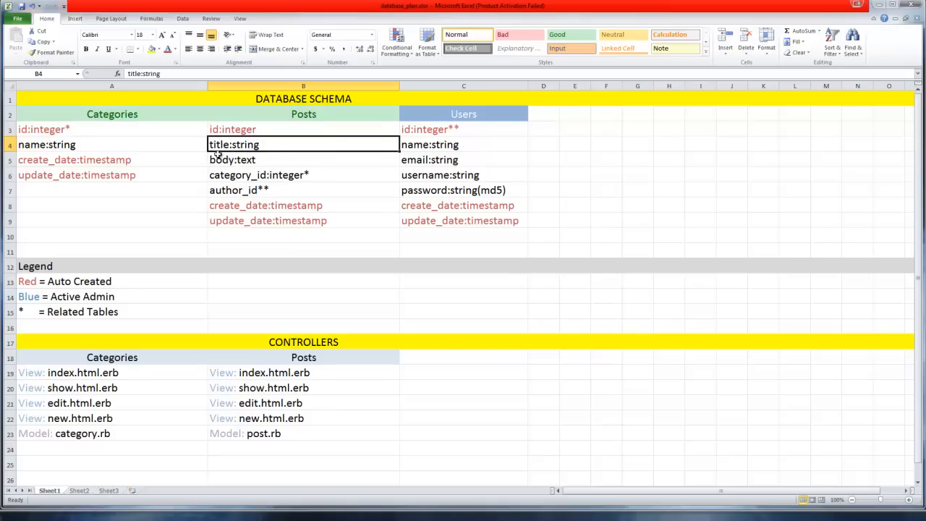
click(304, 159)
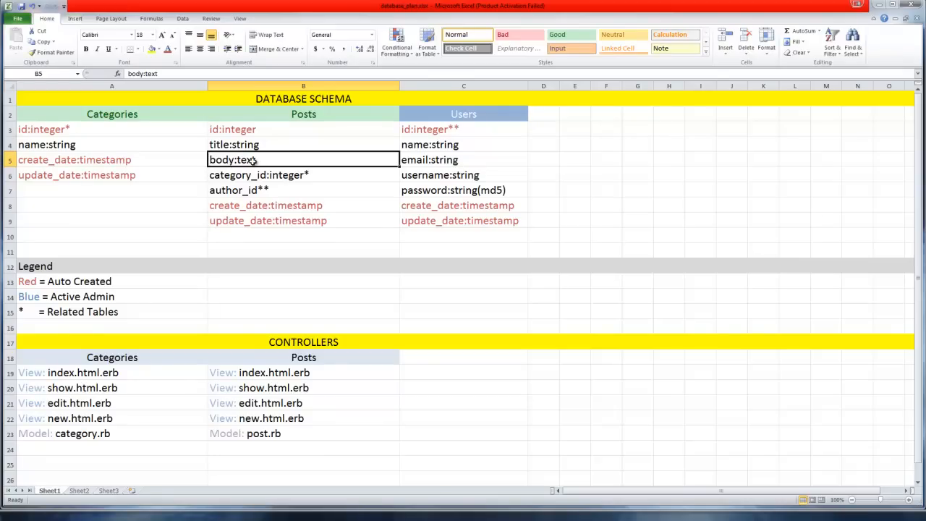
mouse_move(259, 162)
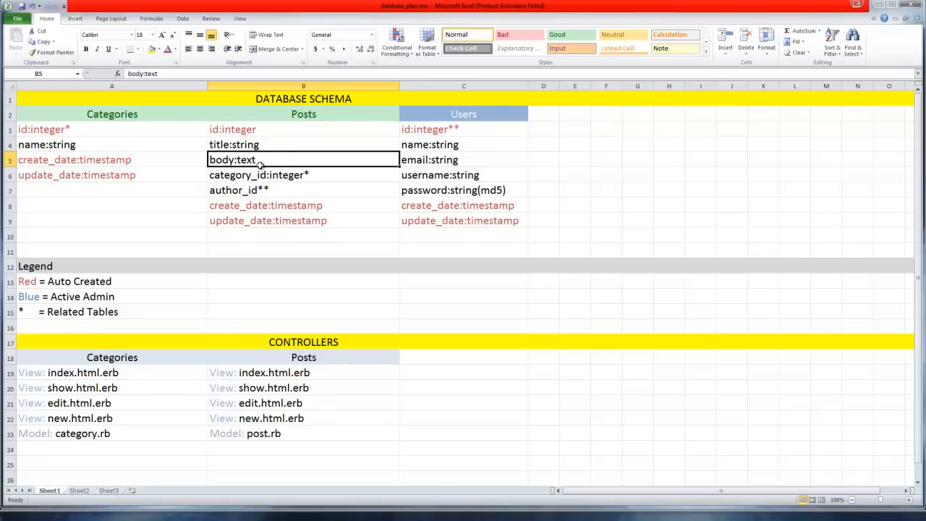
mouse_move(273, 168)
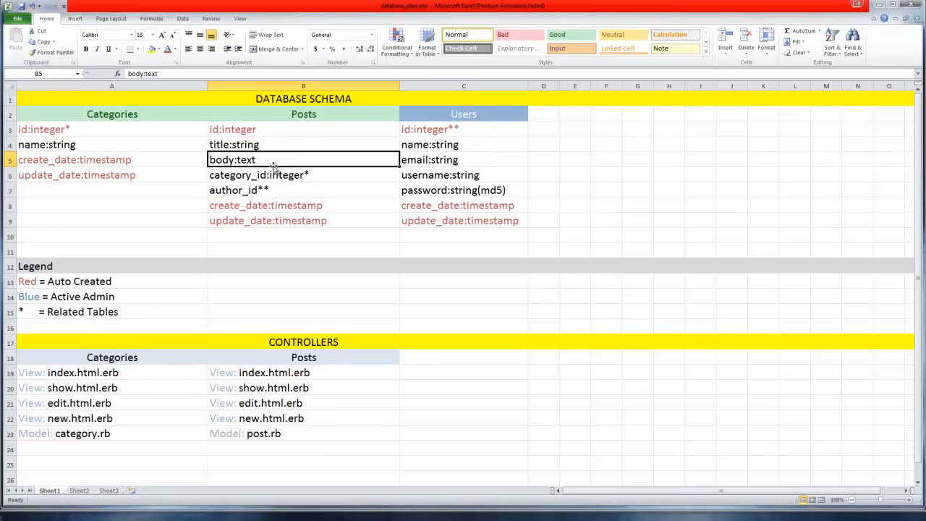
click(304, 174)
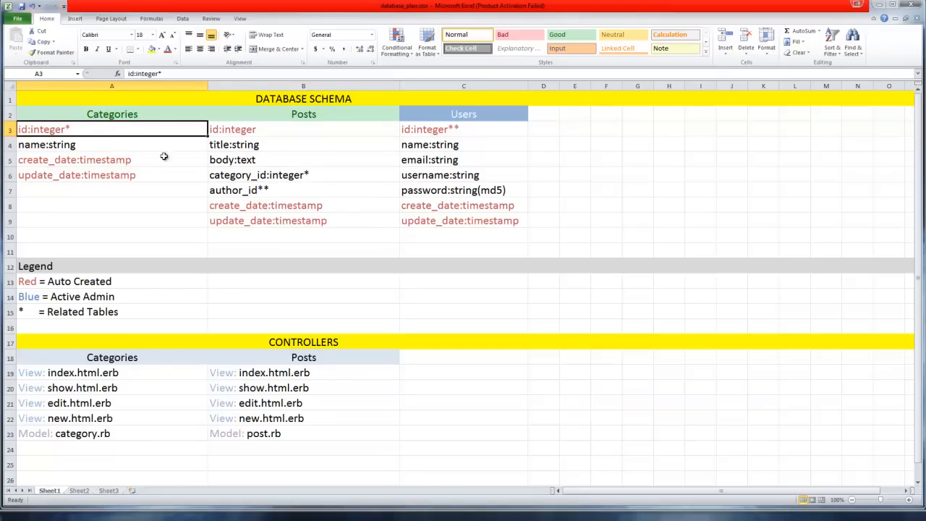
mouse_move(36, 128)
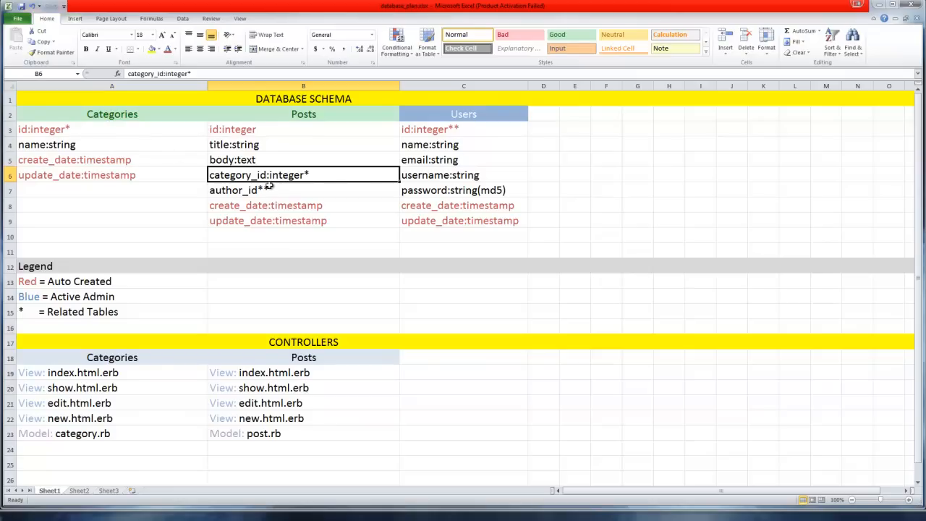
mouse_move(226, 125)
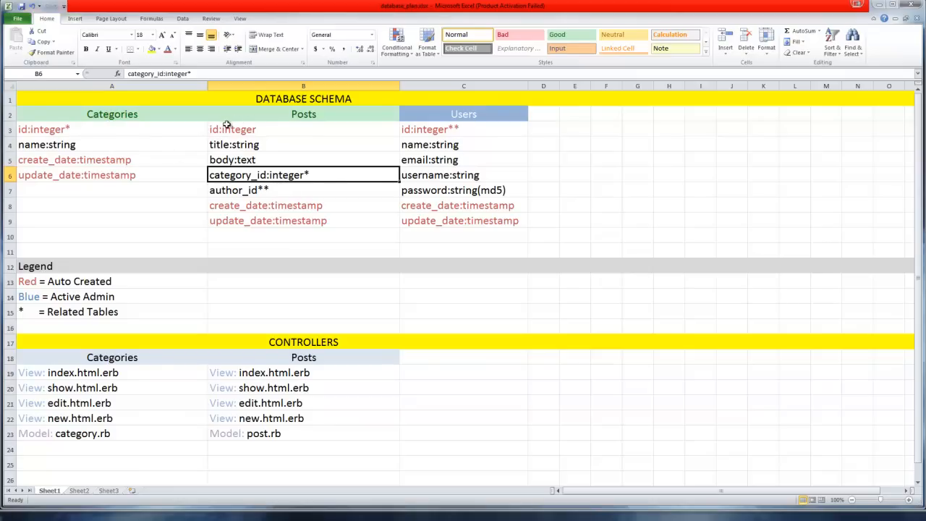
mouse_move(92, 122)
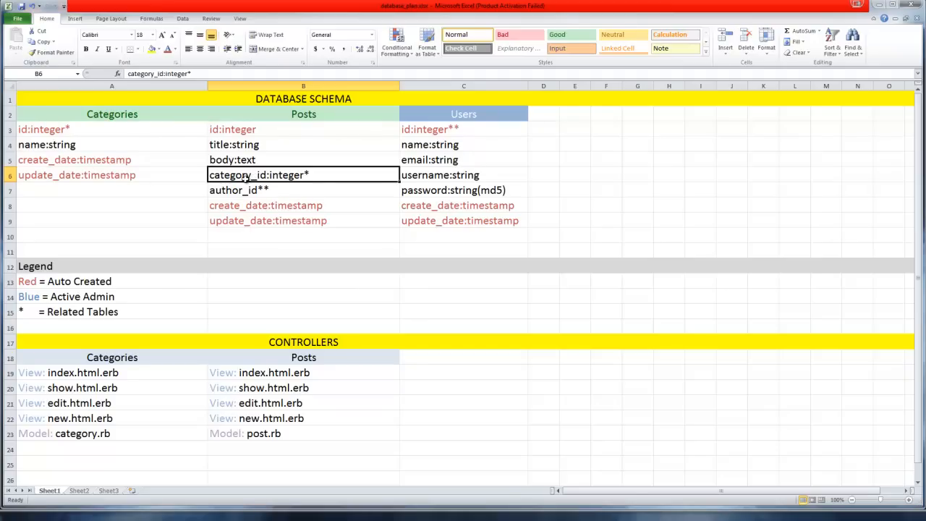
mouse_move(142, 145)
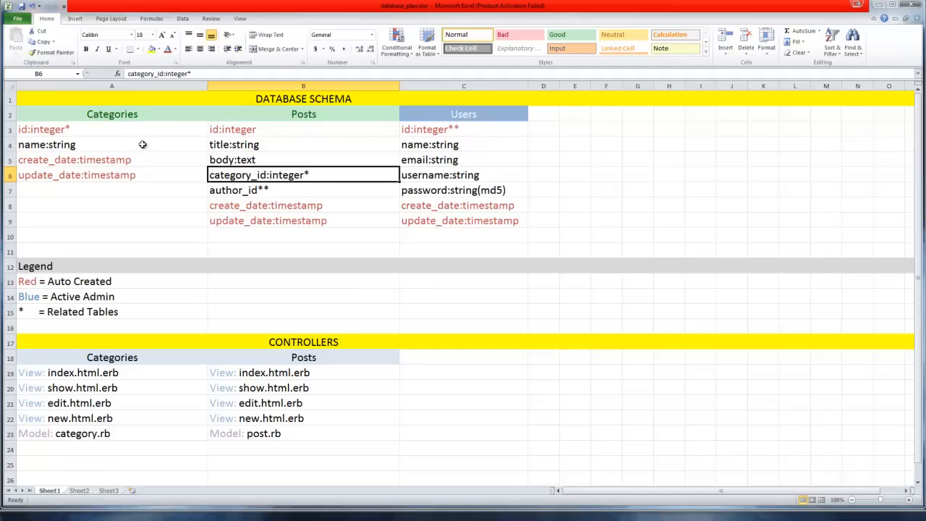
mouse_move(249, 159)
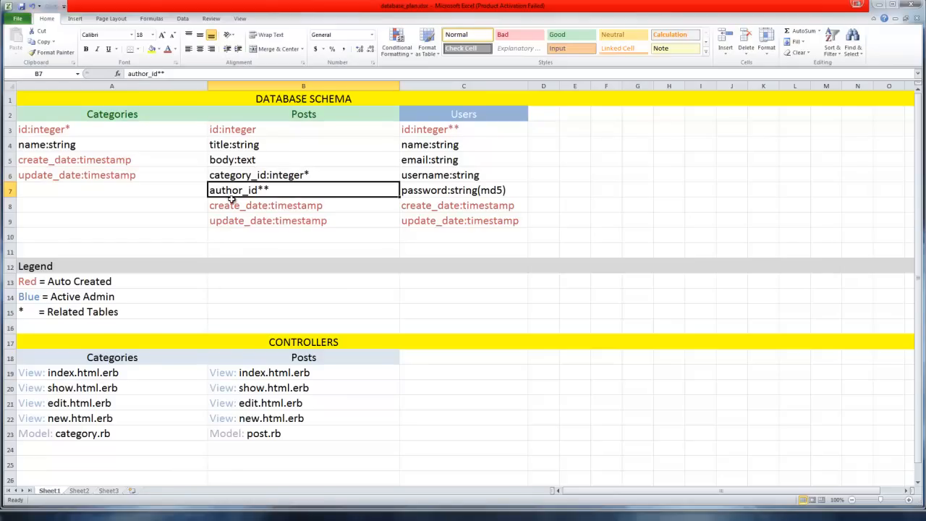
mouse_move(280, 191)
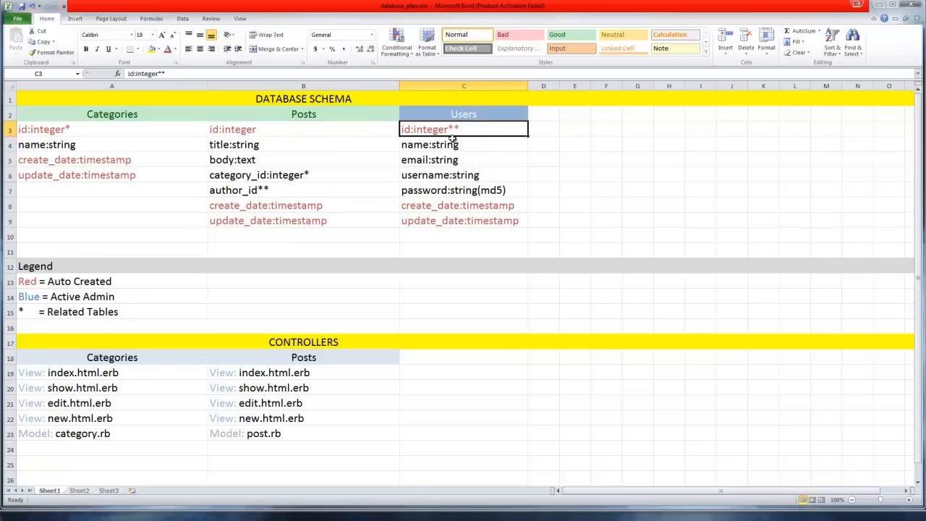
mouse_move(314, 205)
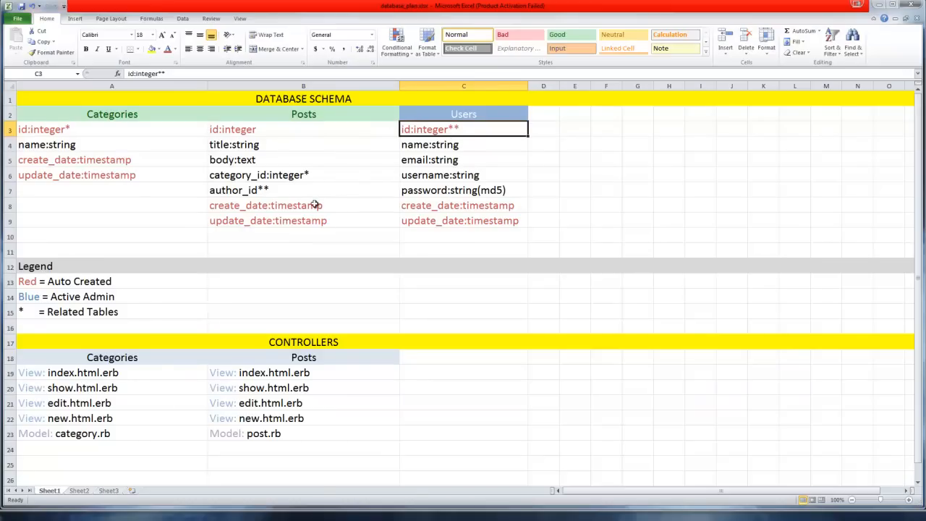
mouse_move(304, 191)
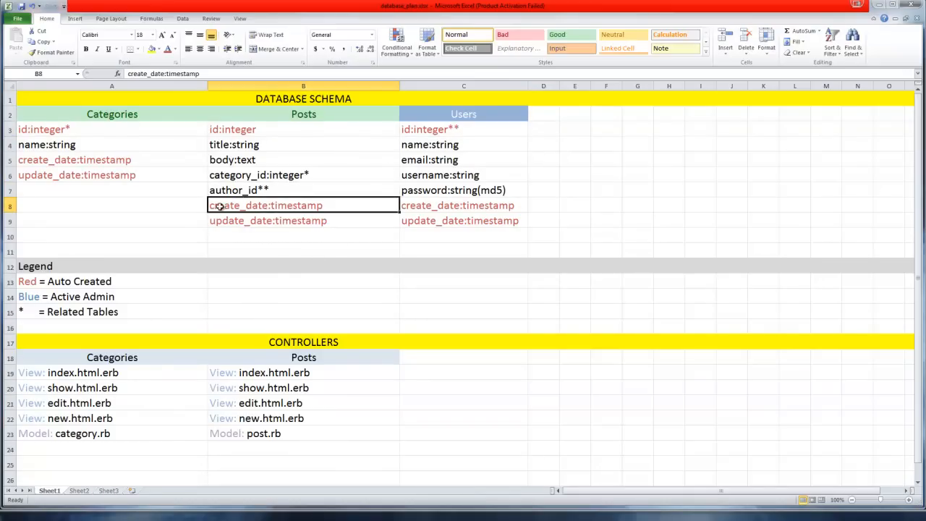
mouse_move(268, 260)
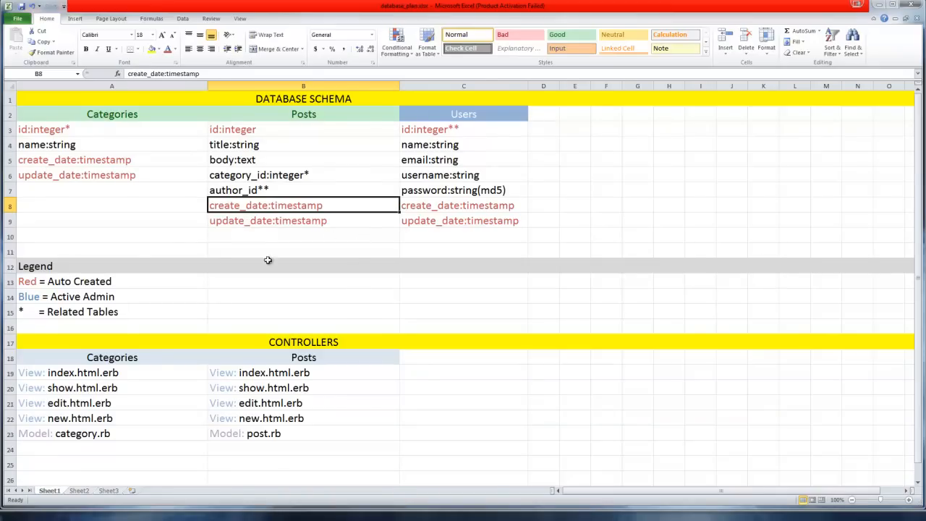
mouse_move(426, 115)
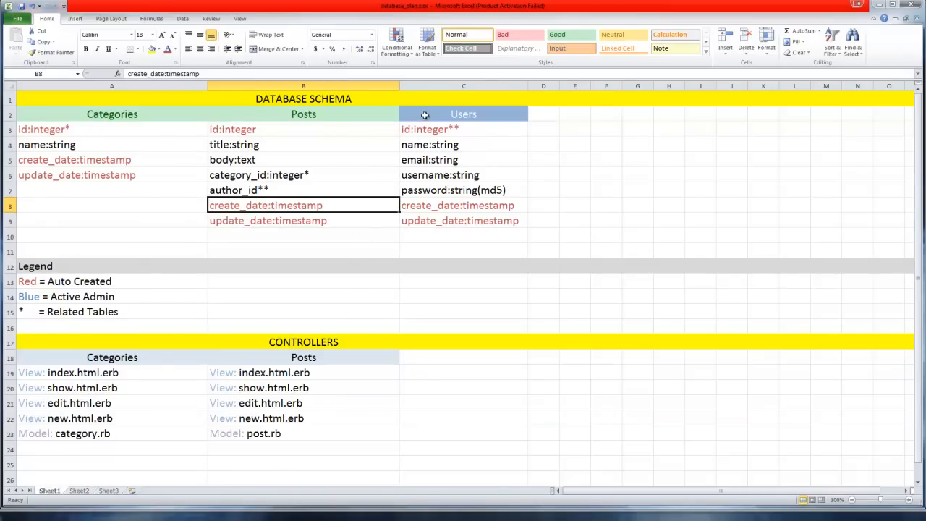
click(463, 113)
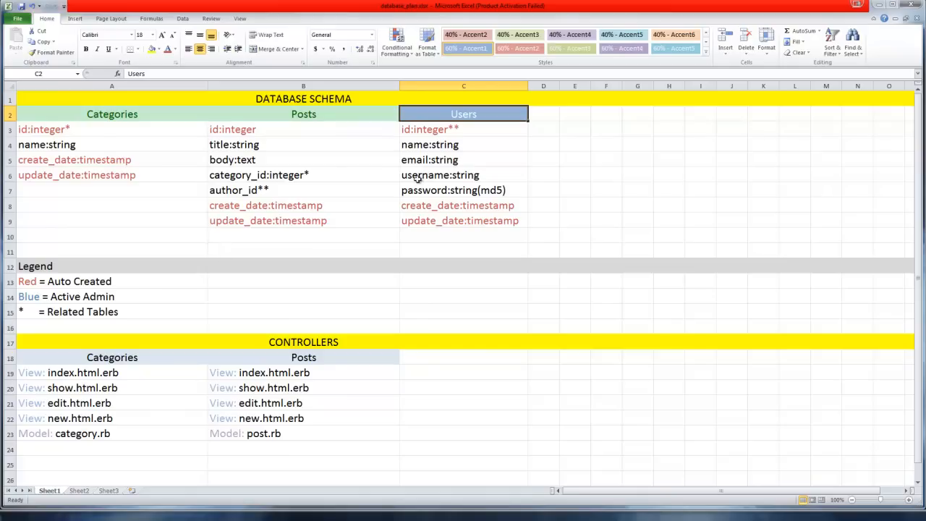
mouse_move(403, 159)
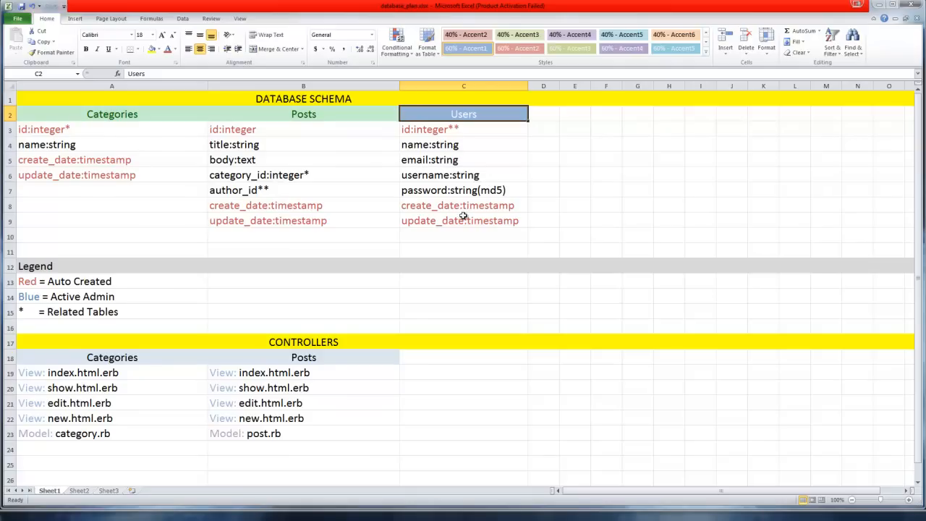
mouse_move(434, 190)
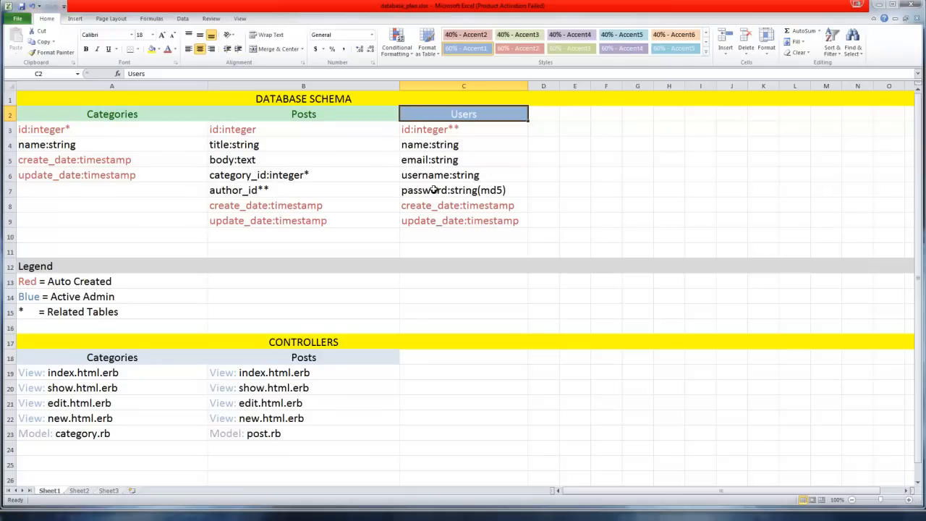
mouse_move(379, 112)
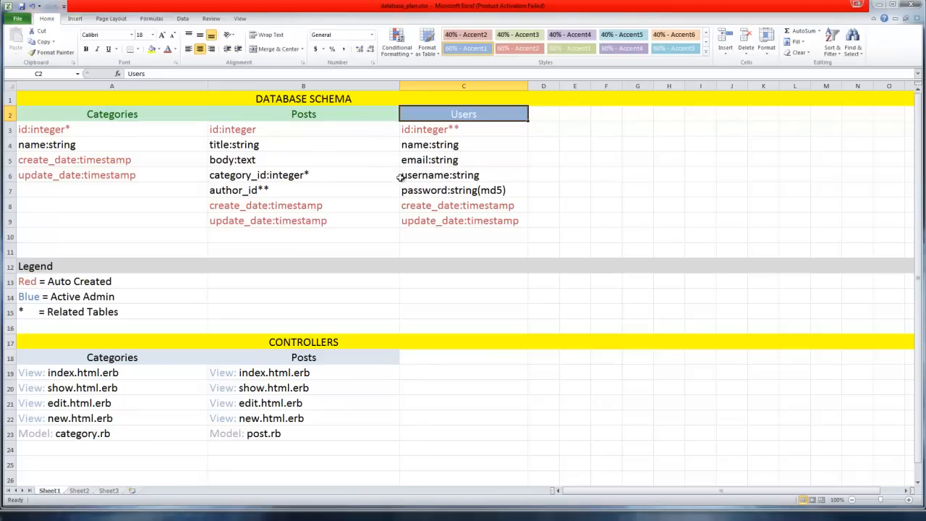
mouse_move(448, 159)
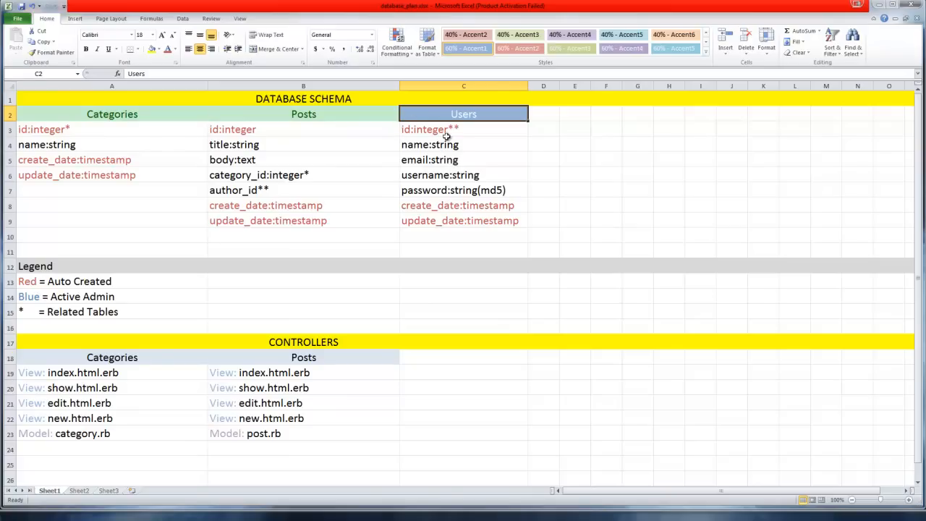
mouse_move(534, 217)
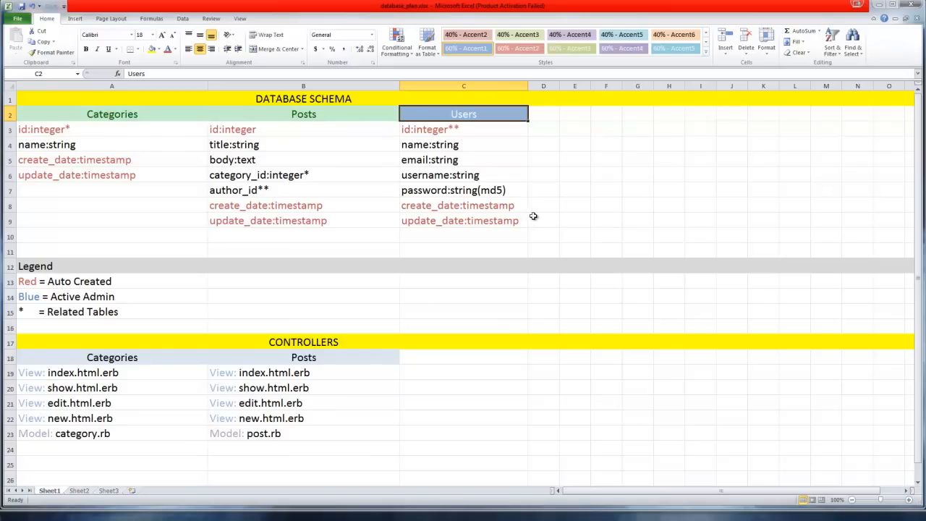
mouse_move(419, 128)
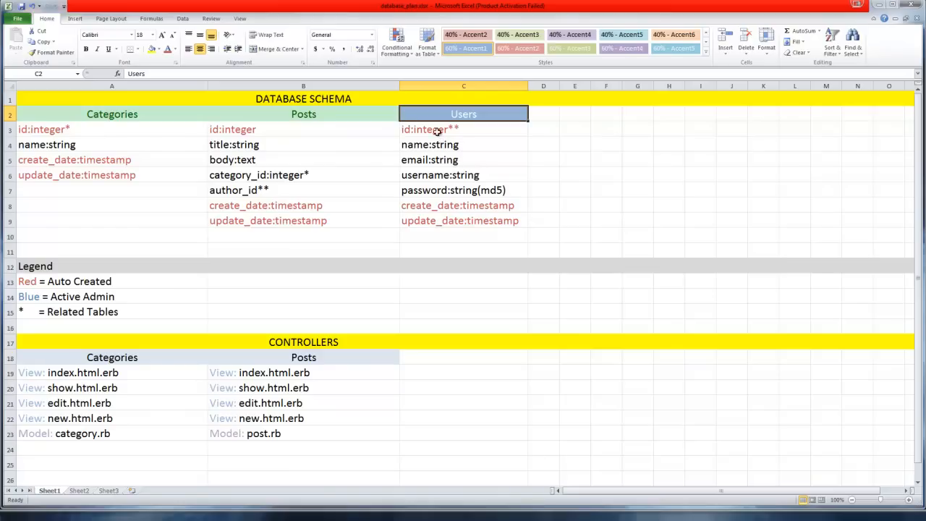
mouse_move(407, 181)
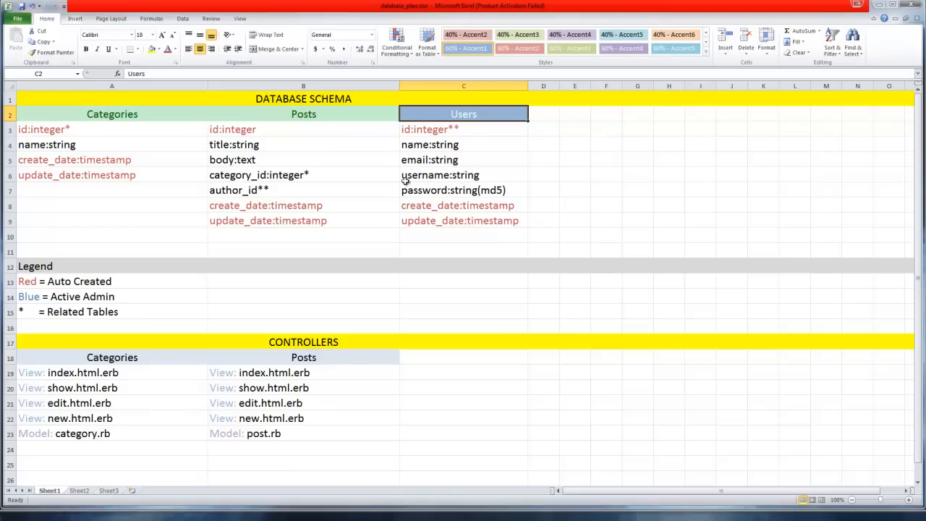
mouse_move(451, 187)
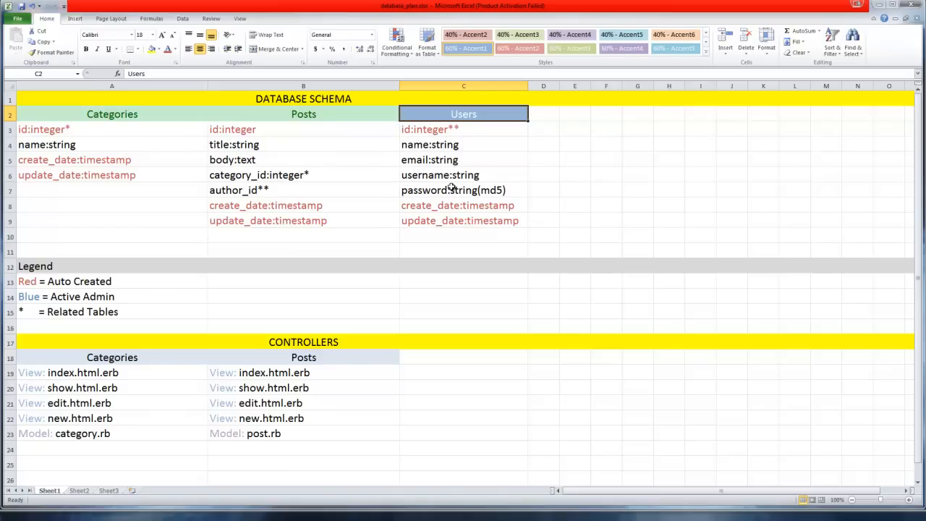
mouse_move(375, 211)
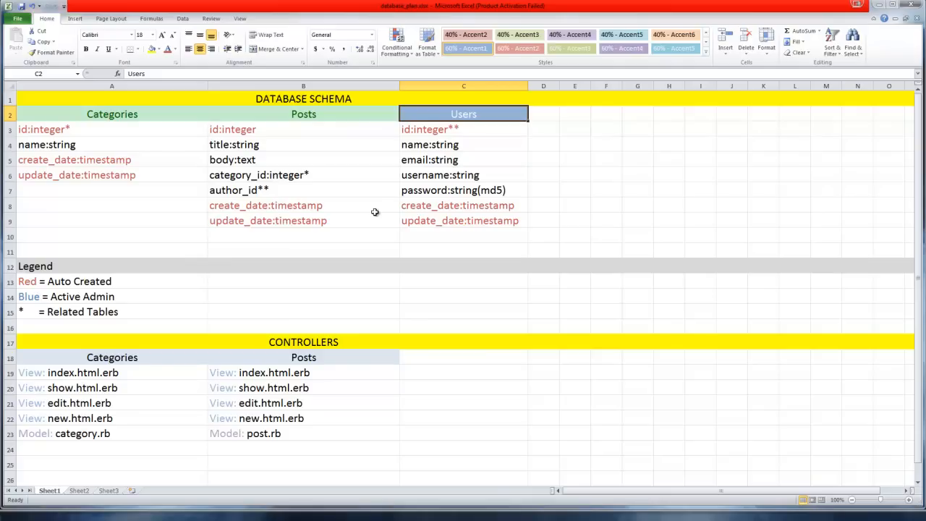
mouse_move(329, 174)
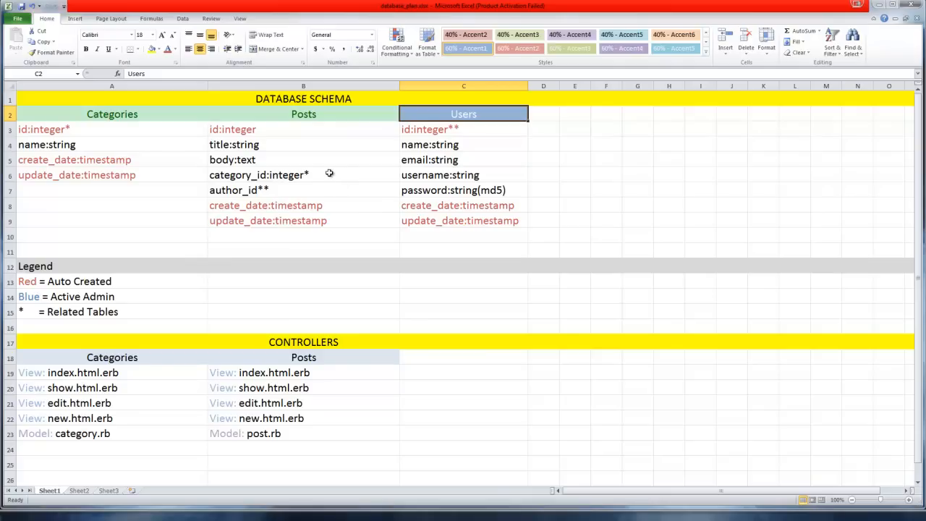
mouse_move(418, 153)
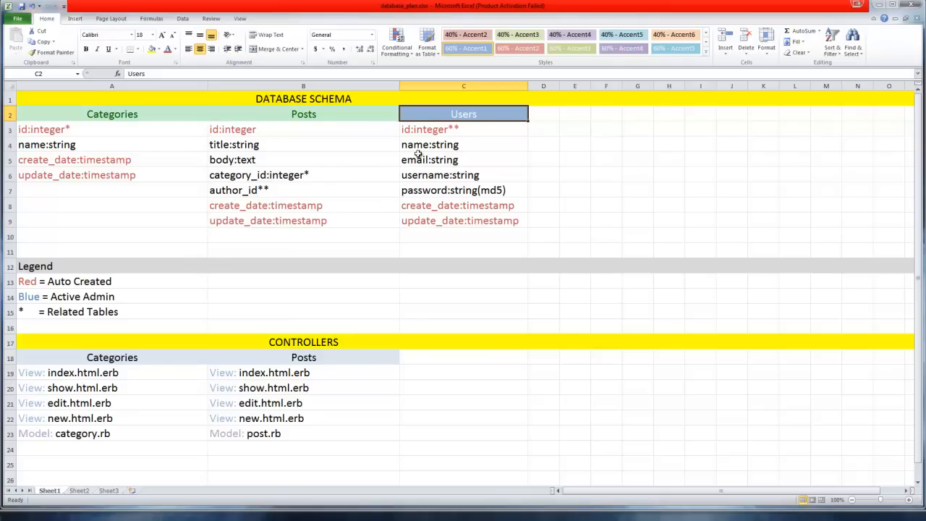
mouse_move(413, 107)
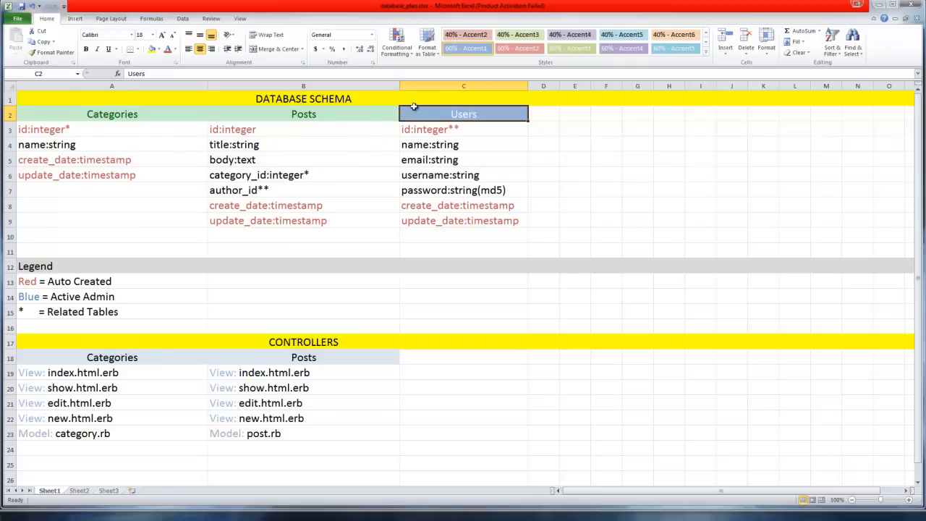
mouse_move(492, 116)
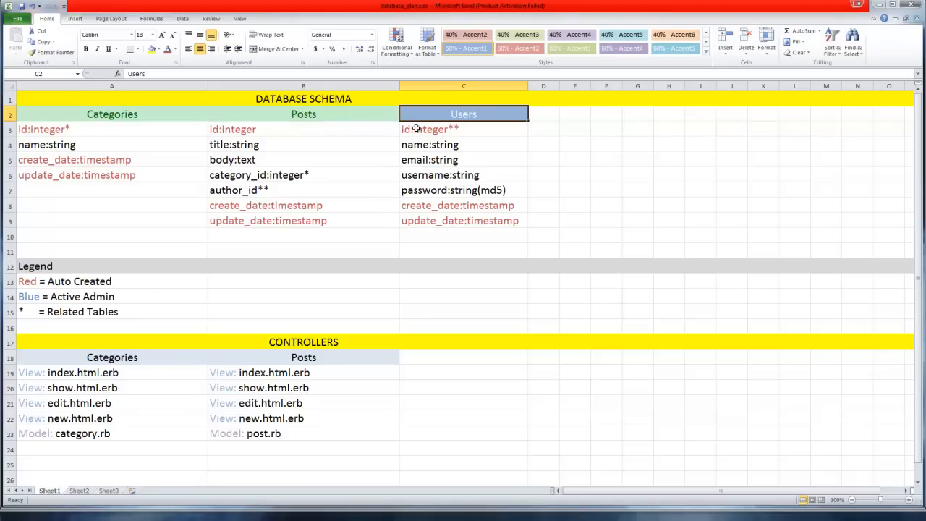
mouse_move(461, 171)
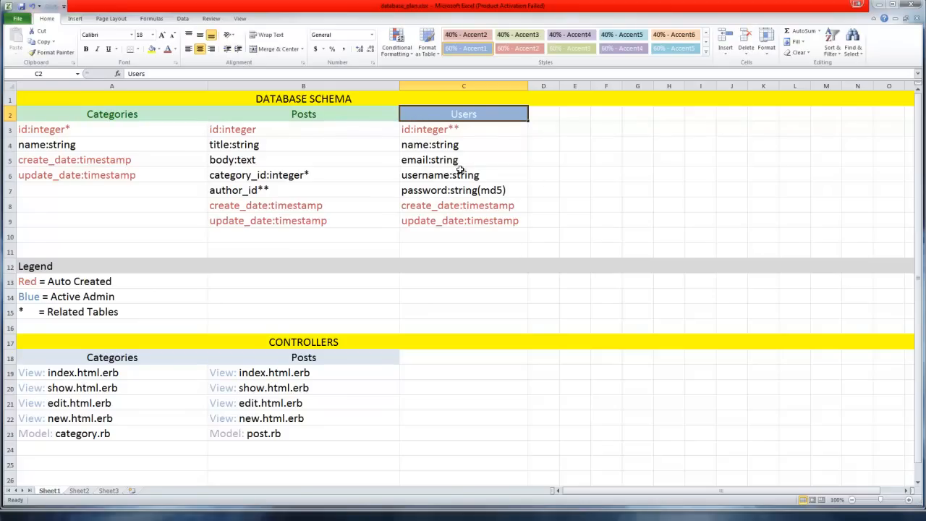
click(303, 295)
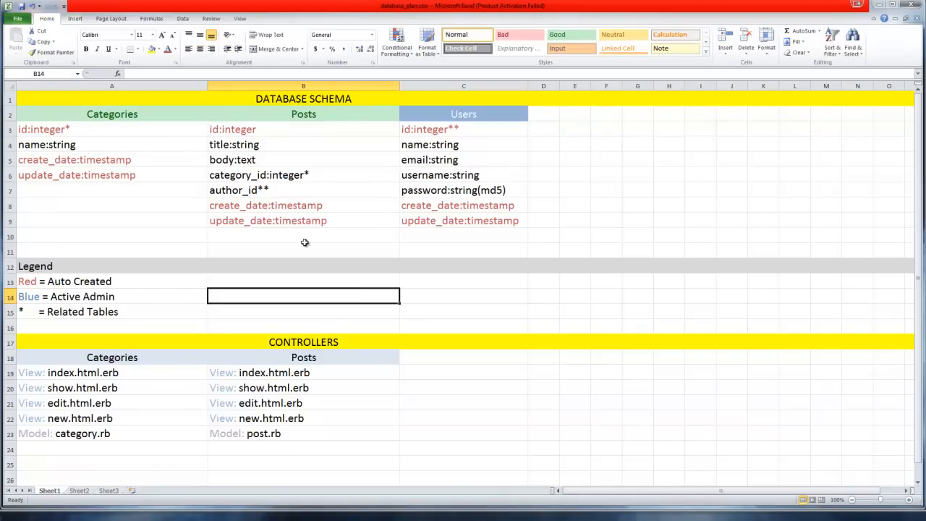
mouse_move(26, 123)
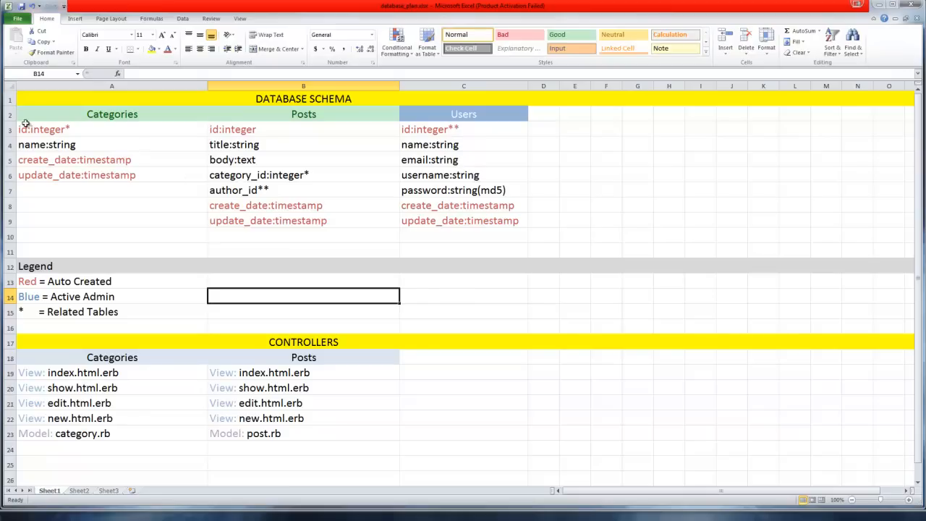
mouse_move(62, 215)
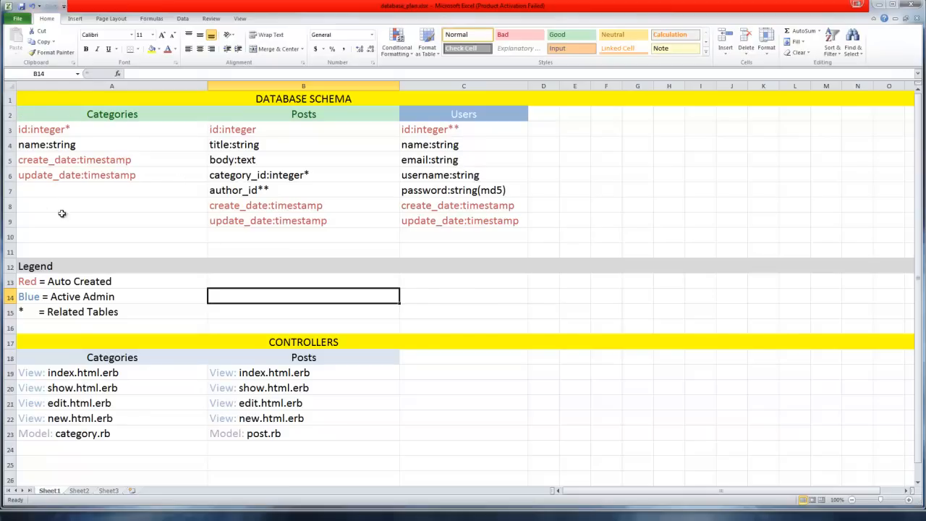
mouse_move(552, 226)
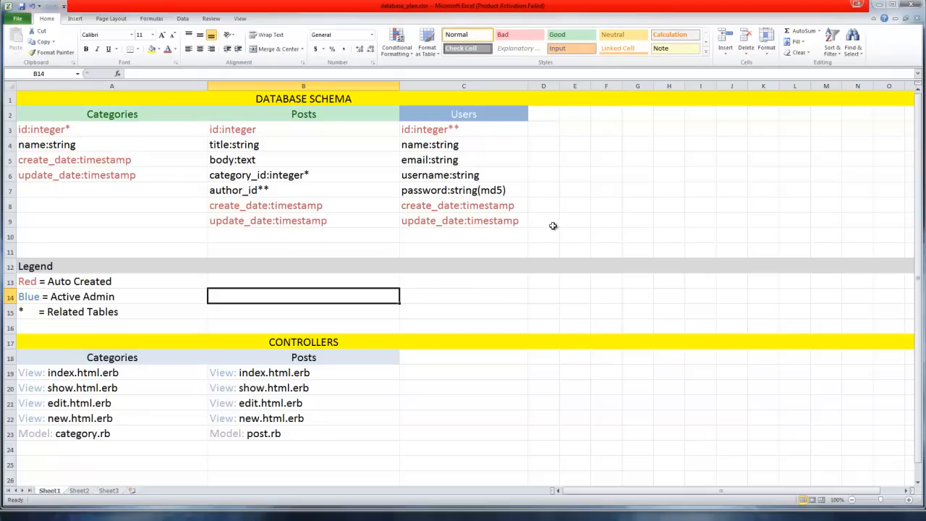
mouse_move(168, 356)
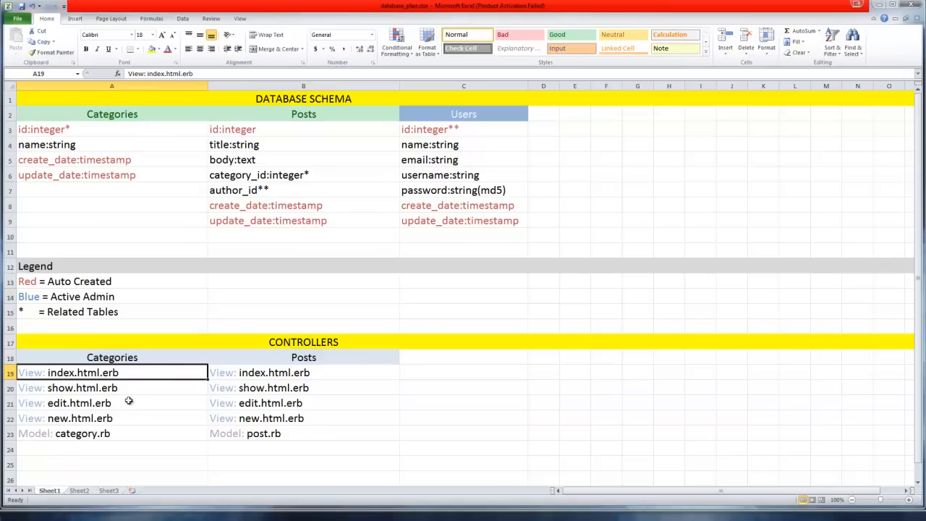
click(304, 372)
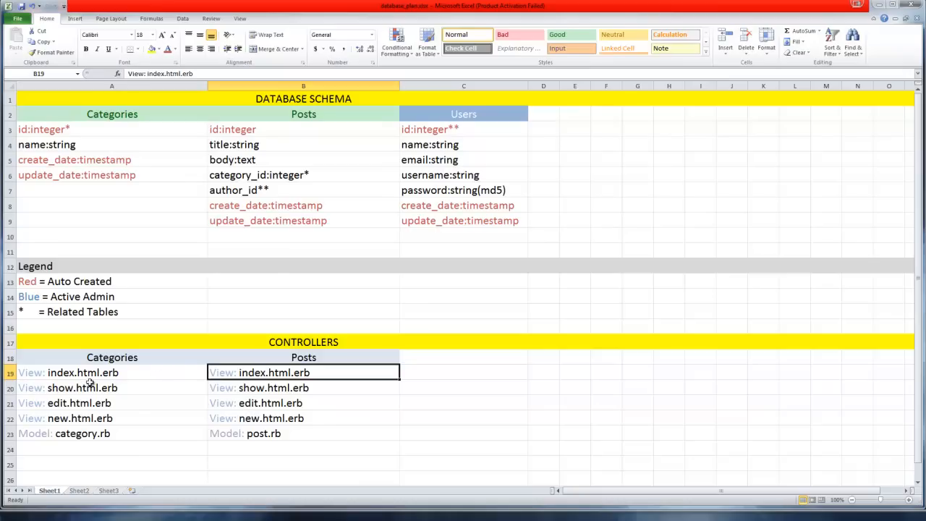
click(113, 356)
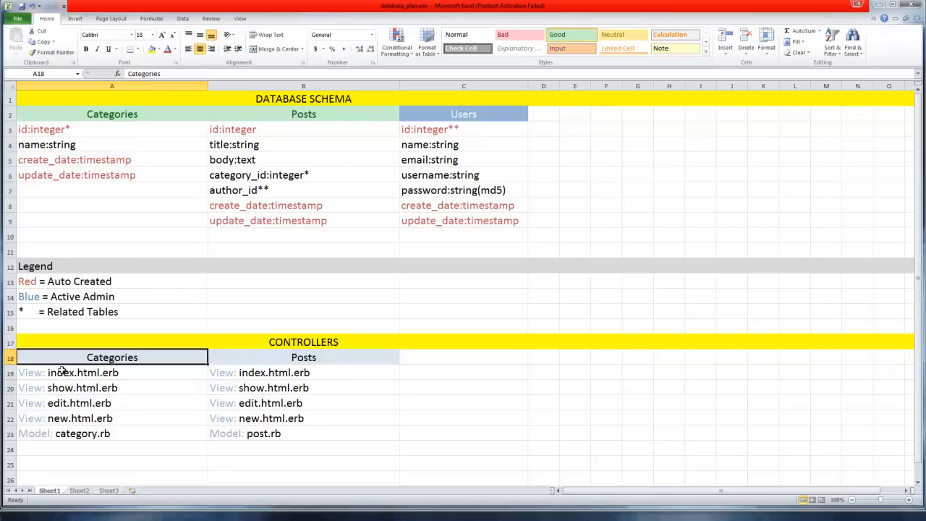
mouse_move(509, 498)
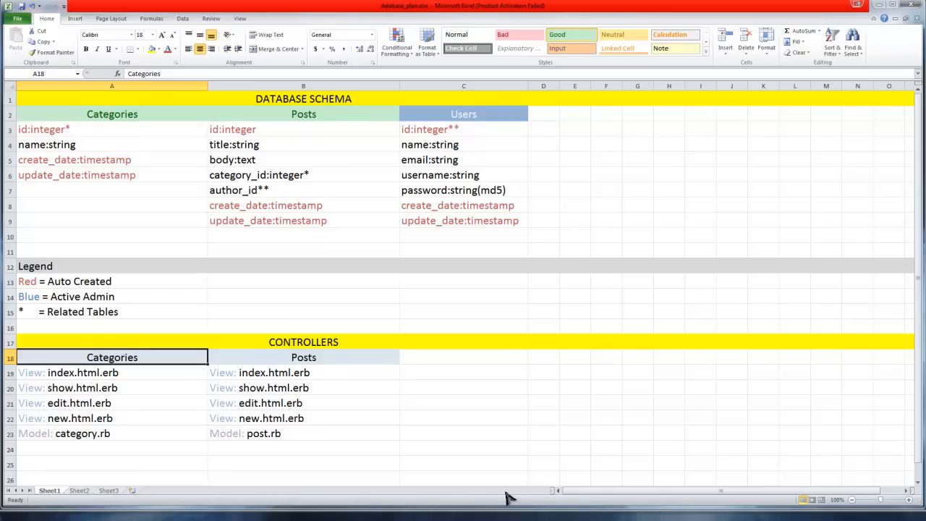
mouse_move(547, 450)
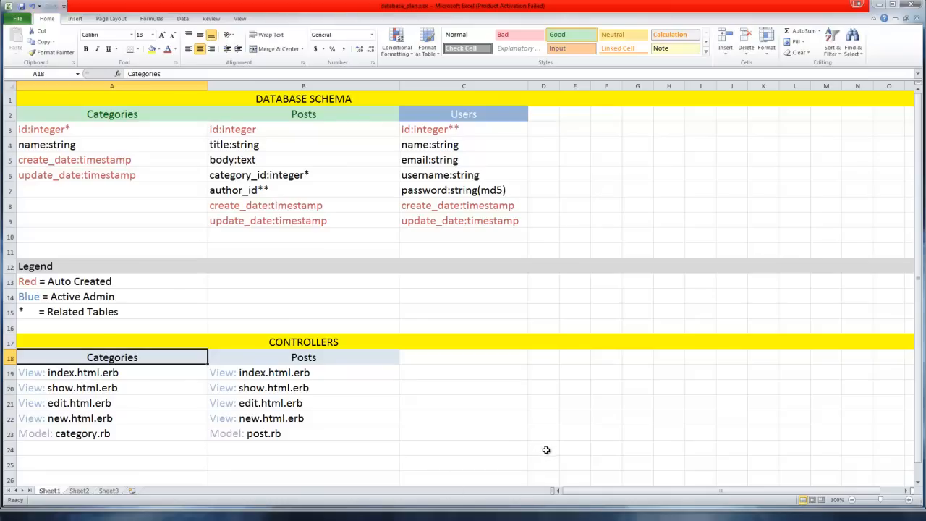
mouse_move(512, 437)
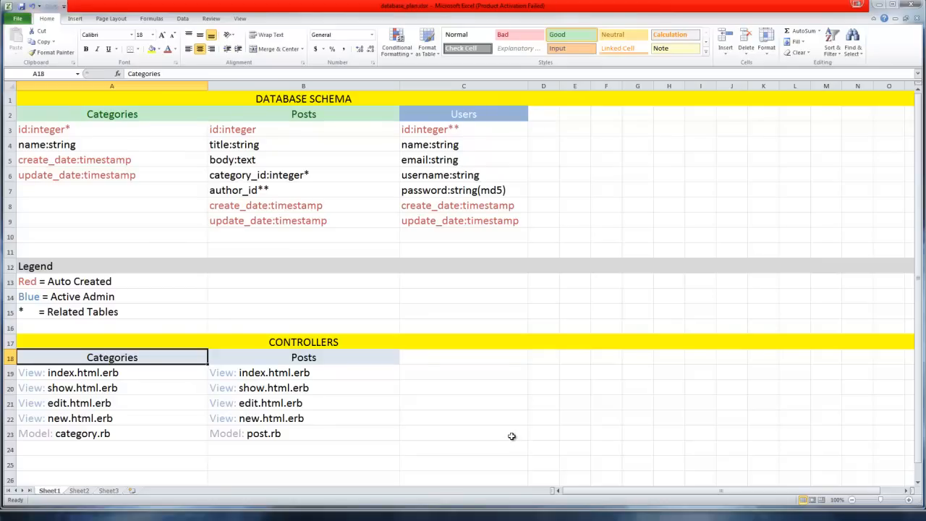
mouse_move(856, 450)
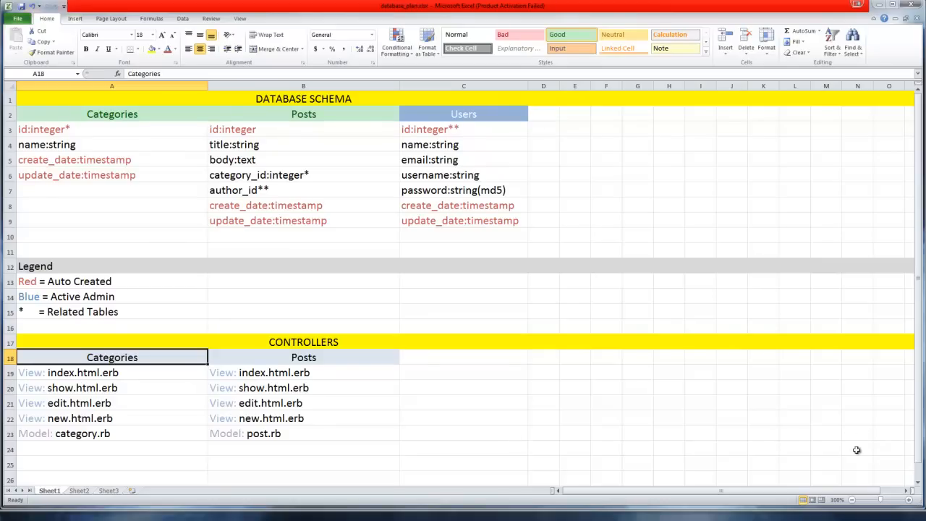
mouse_move(695, 450)
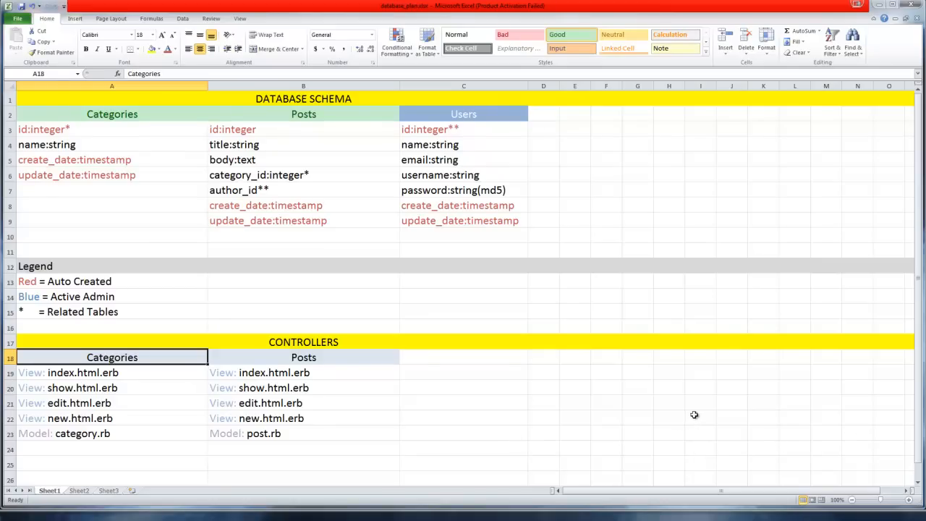
mouse_move(790, 317)
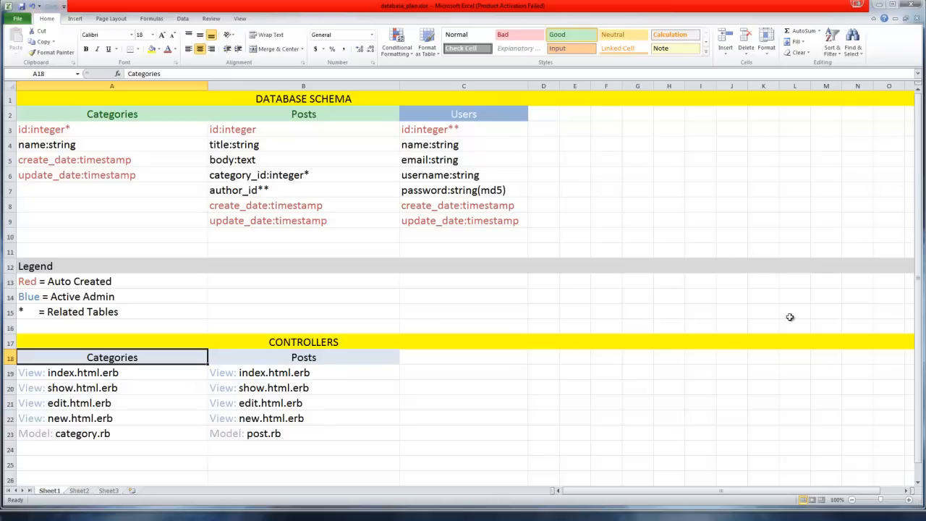